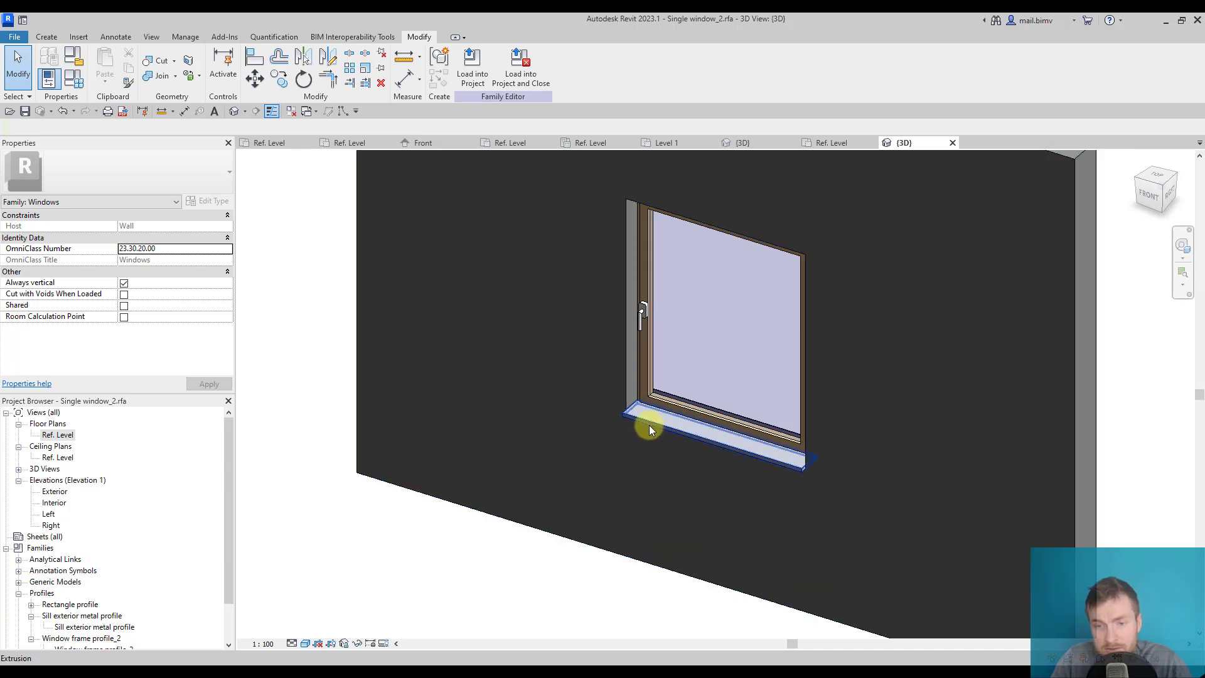
mouse_move(650, 426)
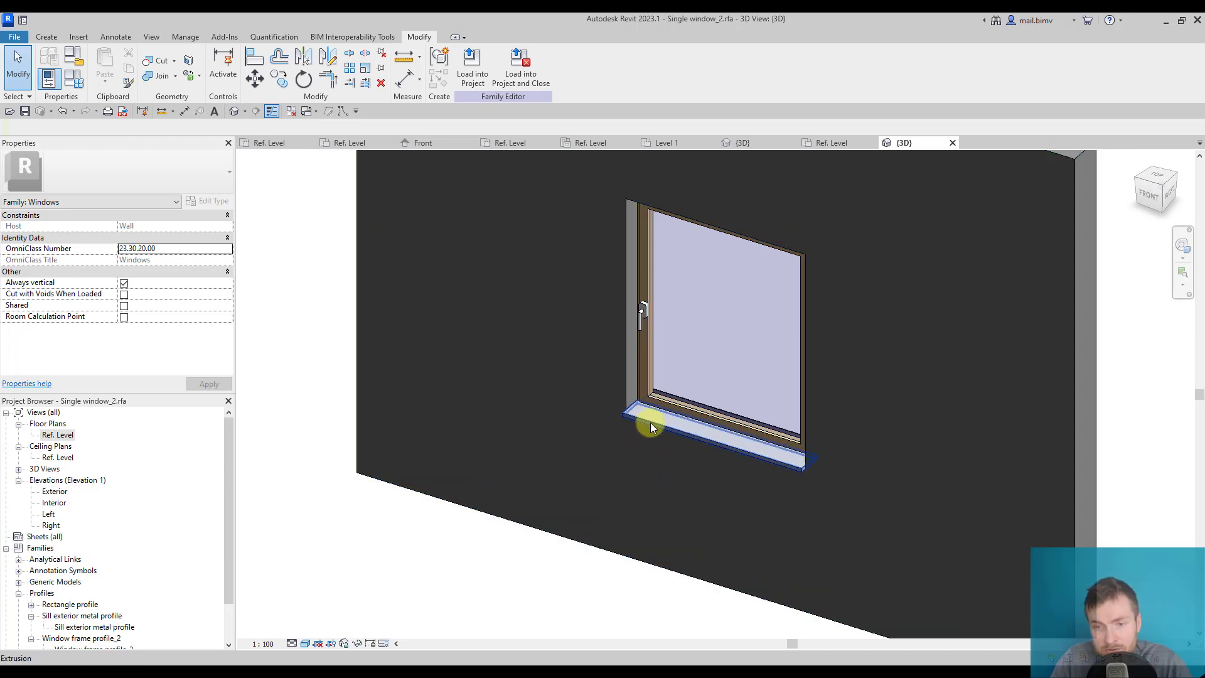
Make the exterior sill extrusion below the window not visible.
left_click(652, 429)
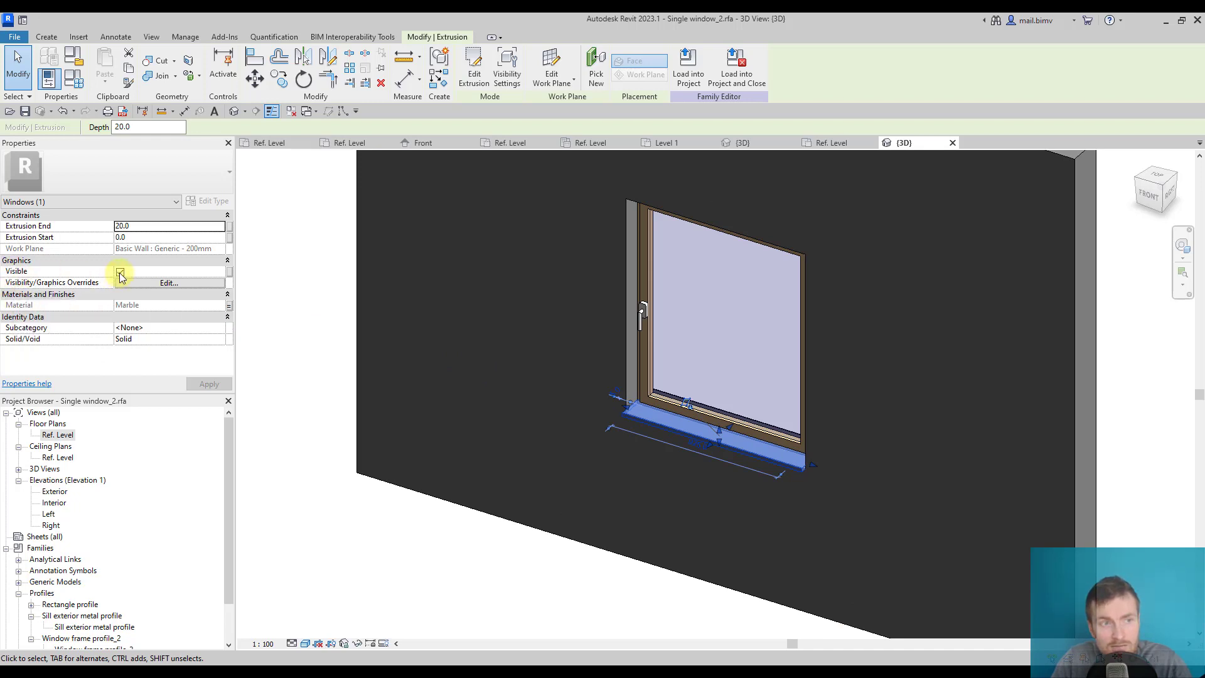
left_click(119, 271)
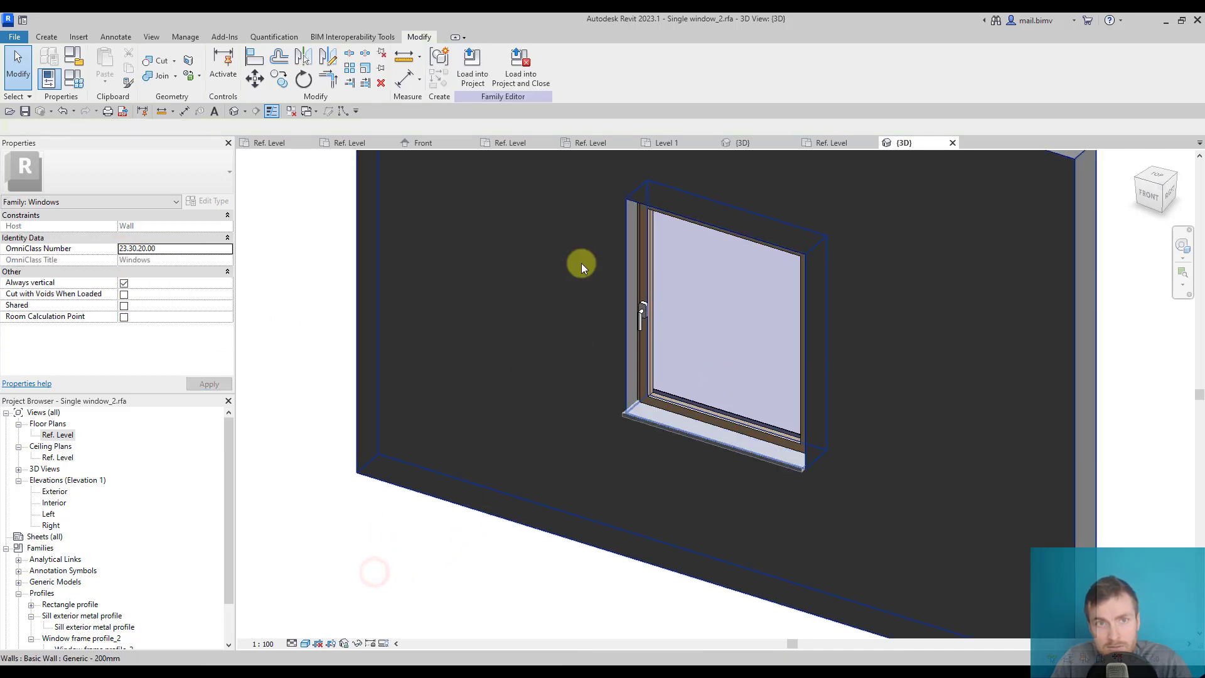
Load the edited family into Project3, overwriting the existing version.
left_click(472, 59)
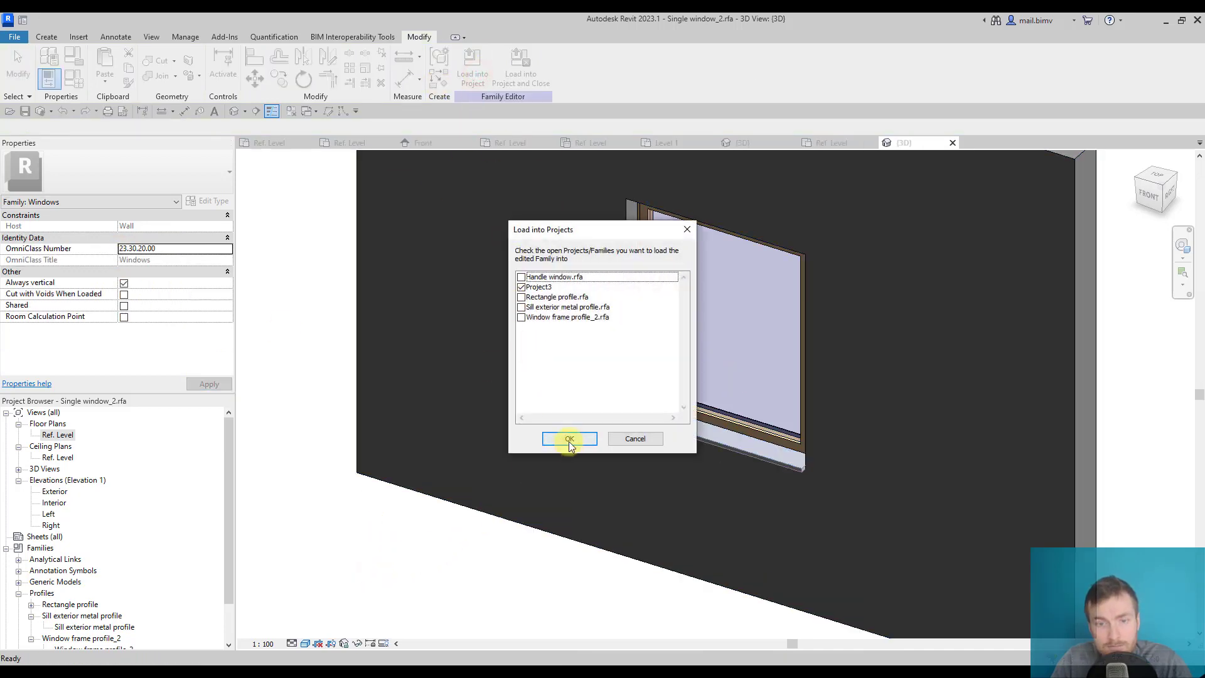
left_click(570, 438)
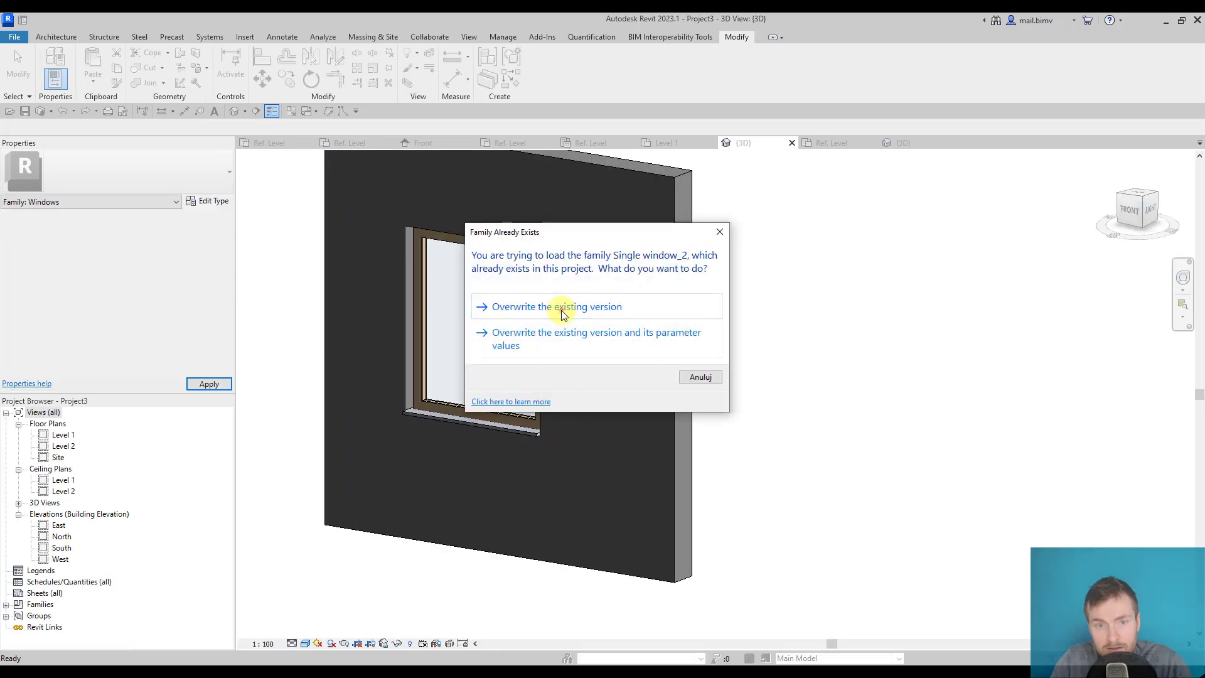
left_click(556, 306)
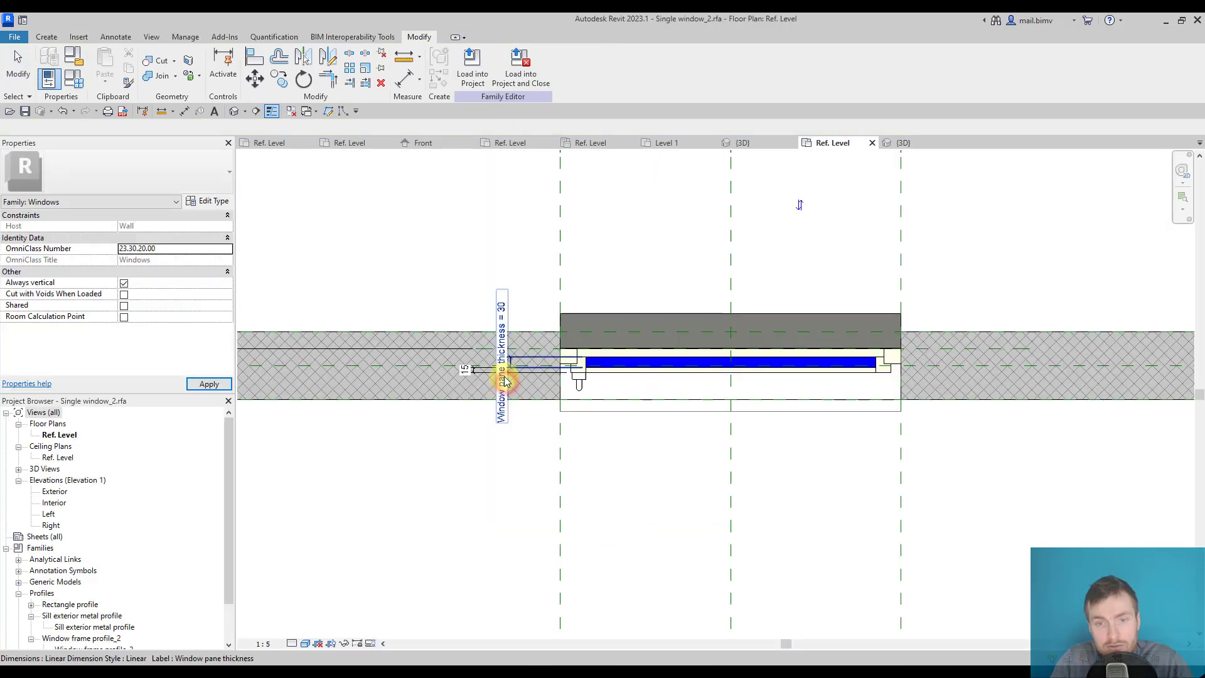
left_click(903, 141)
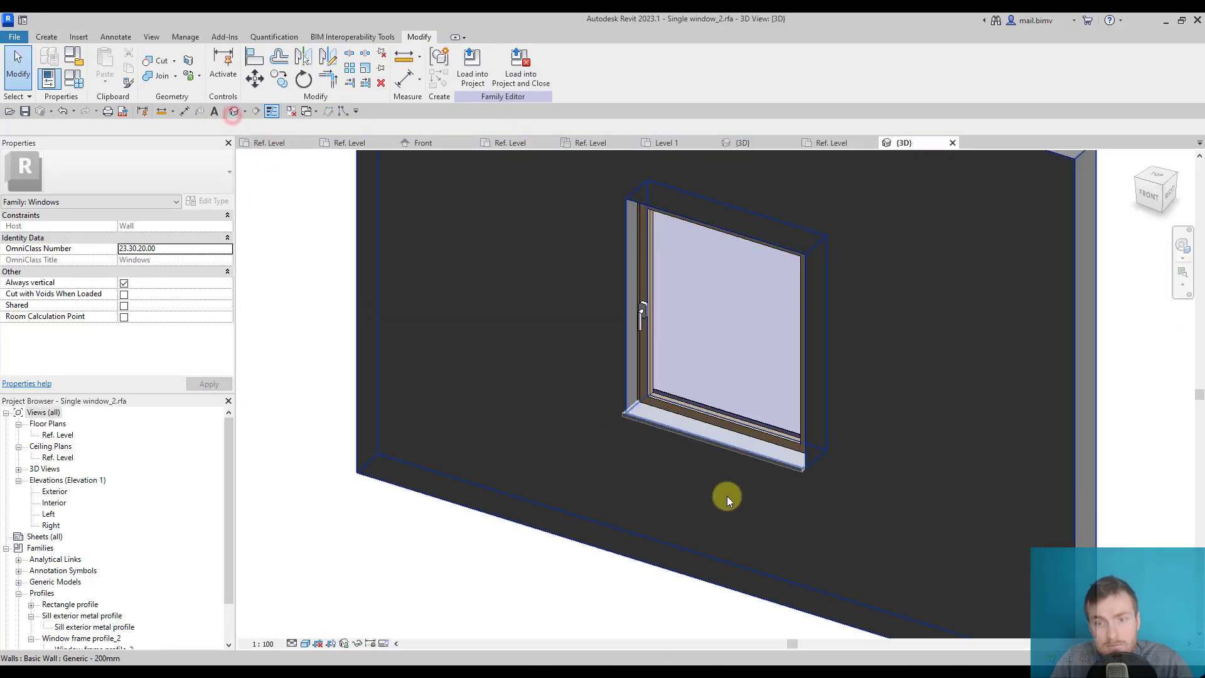
Link the exterior sill's Visible property to a new instance parameter 'Exterior sill visibility'.
left_click(666, 424)
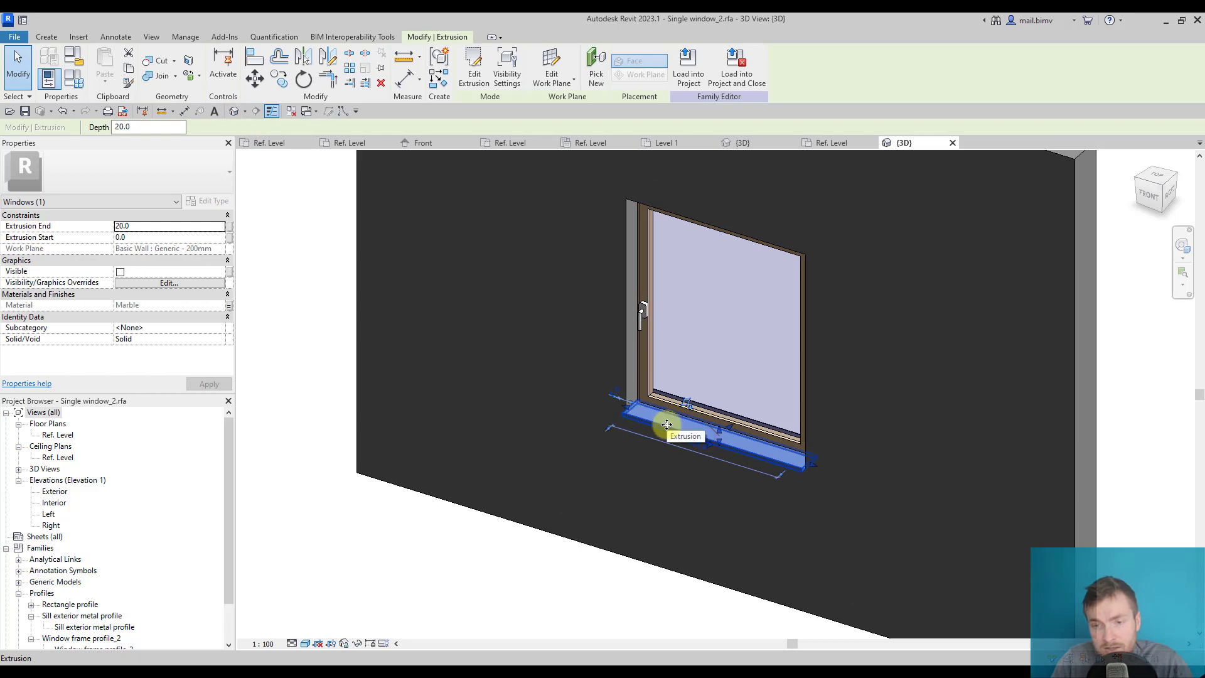
mouse_move(282, 305)
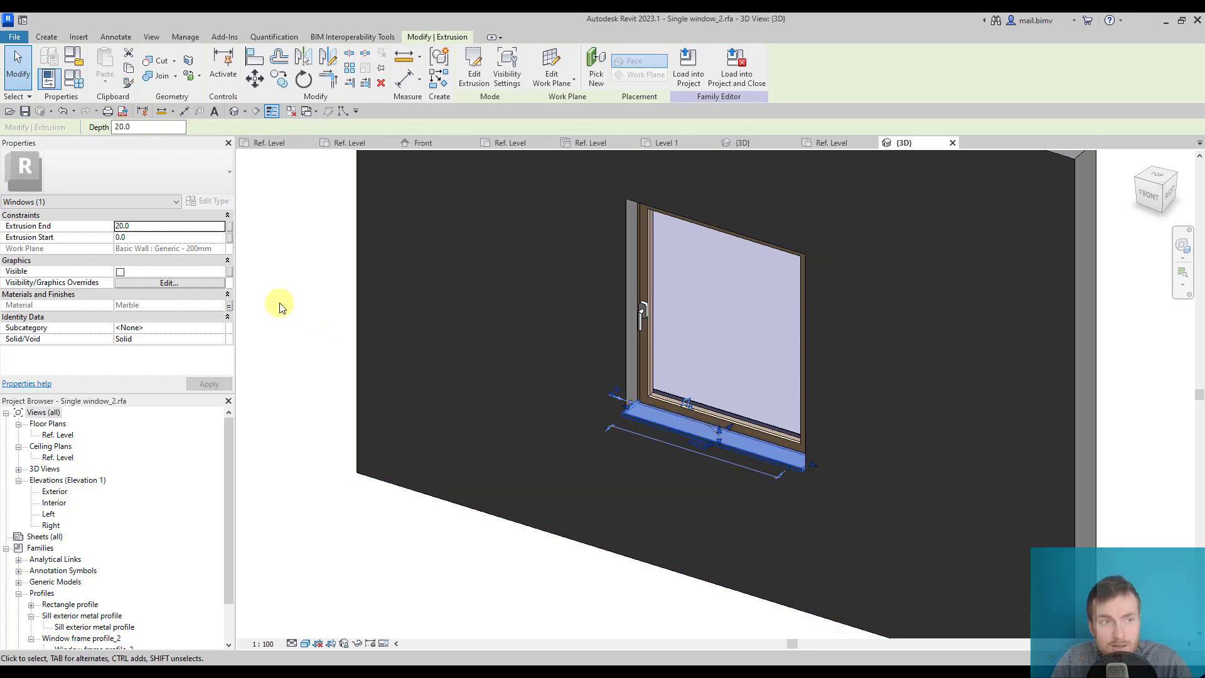
left_click(228, 272)
type("V")
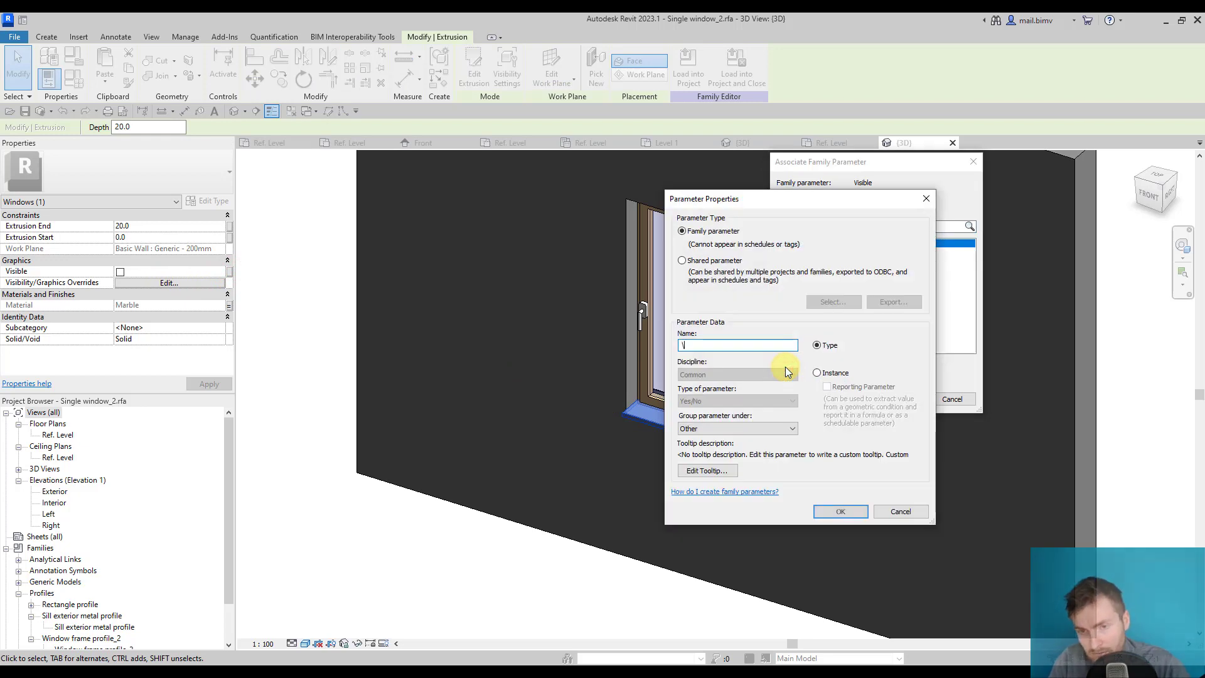
type("Exter")
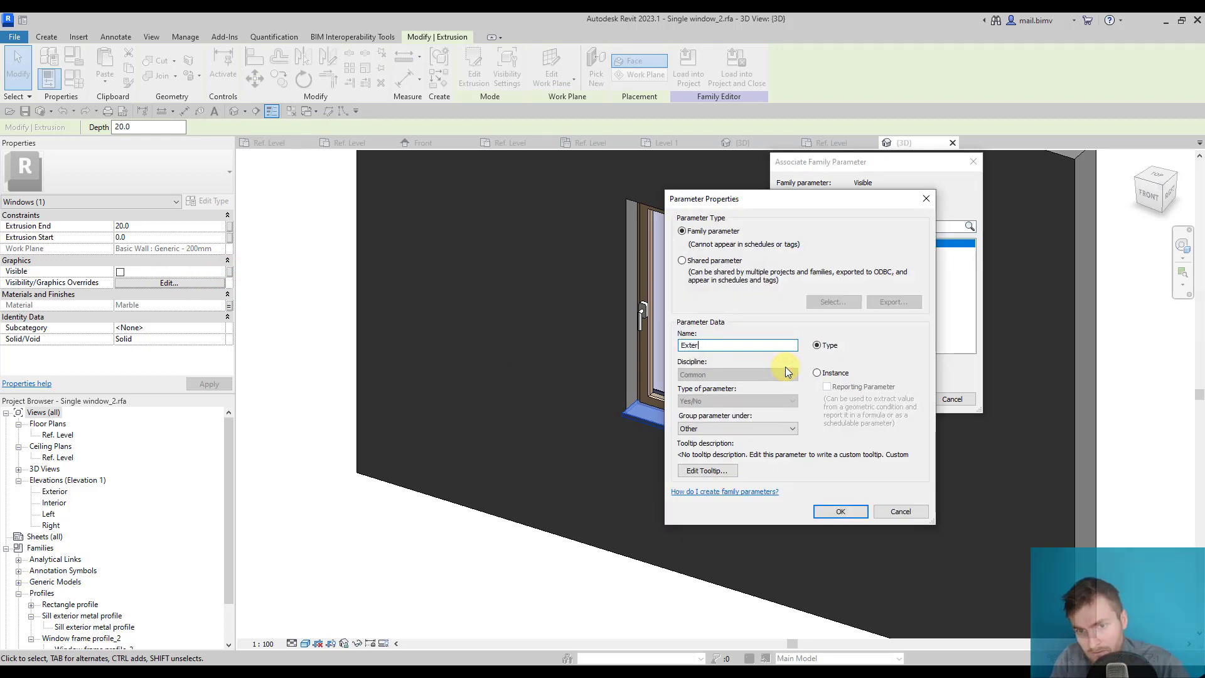
type("Exterior sill visibi")
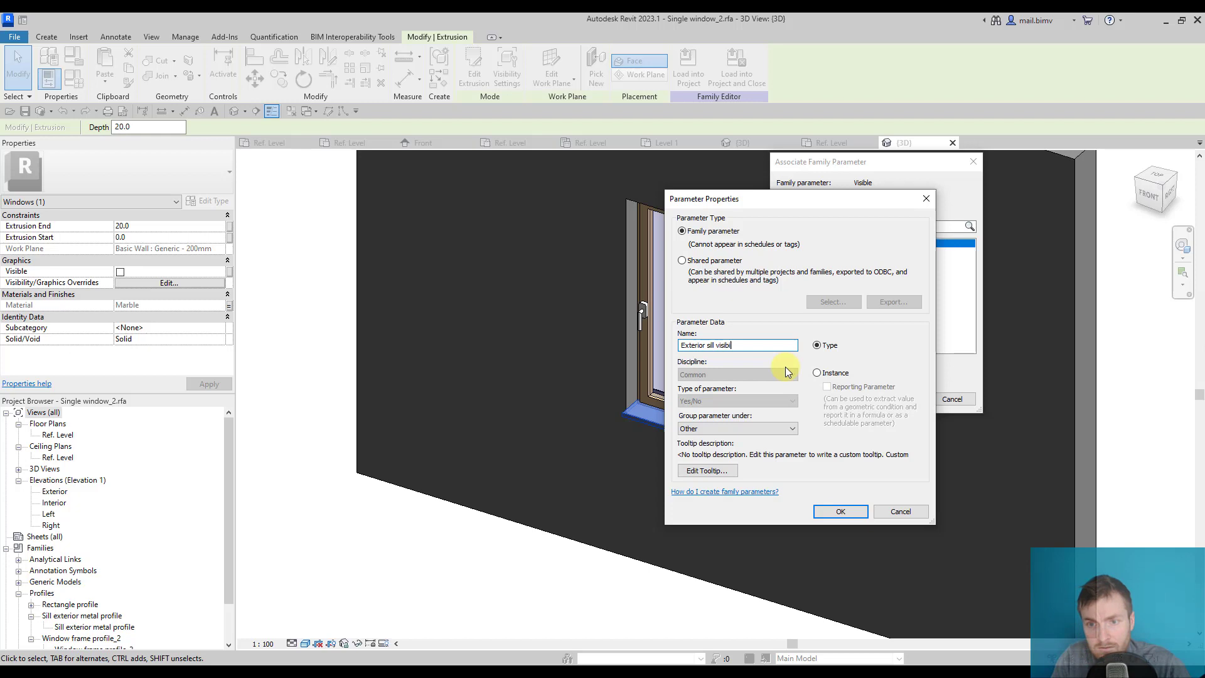
left_click(816, 373)
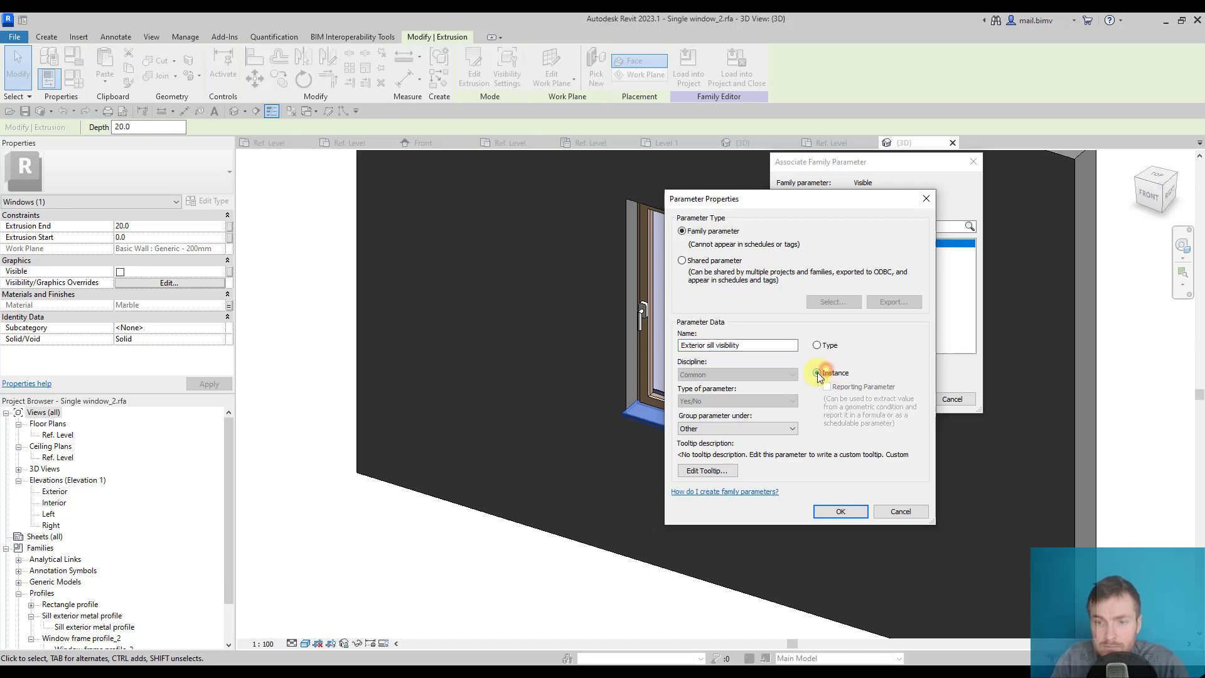
left_click(839, 512)
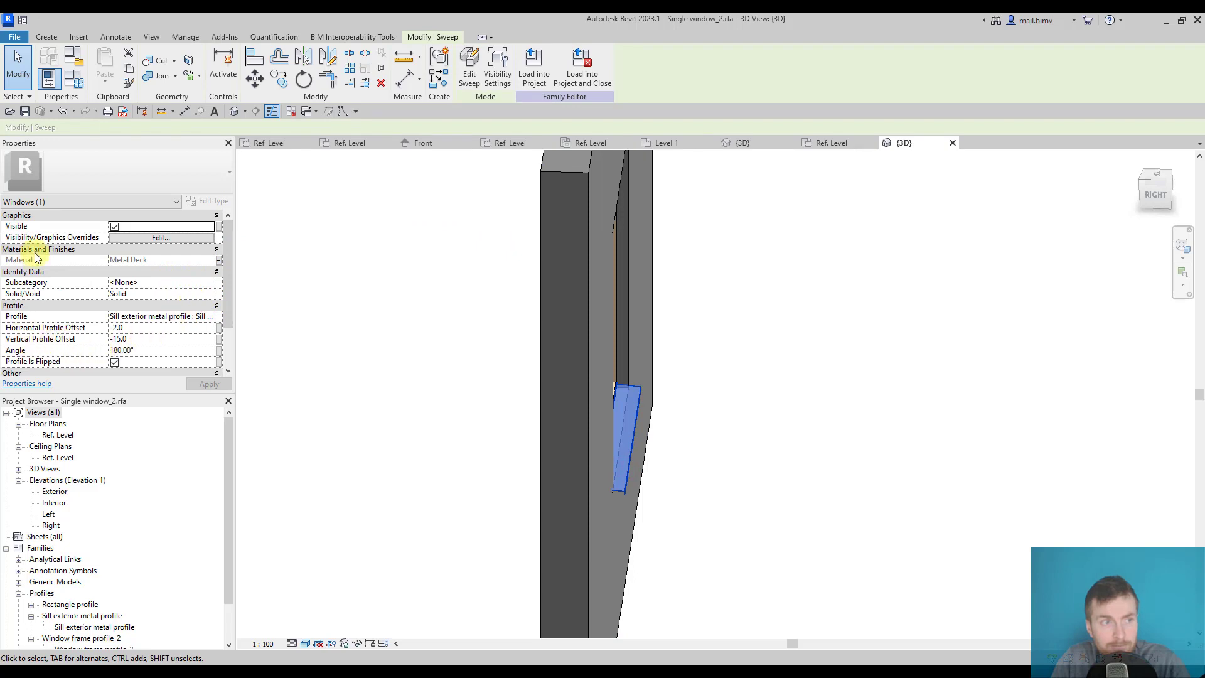
mouse_move(218, 259)
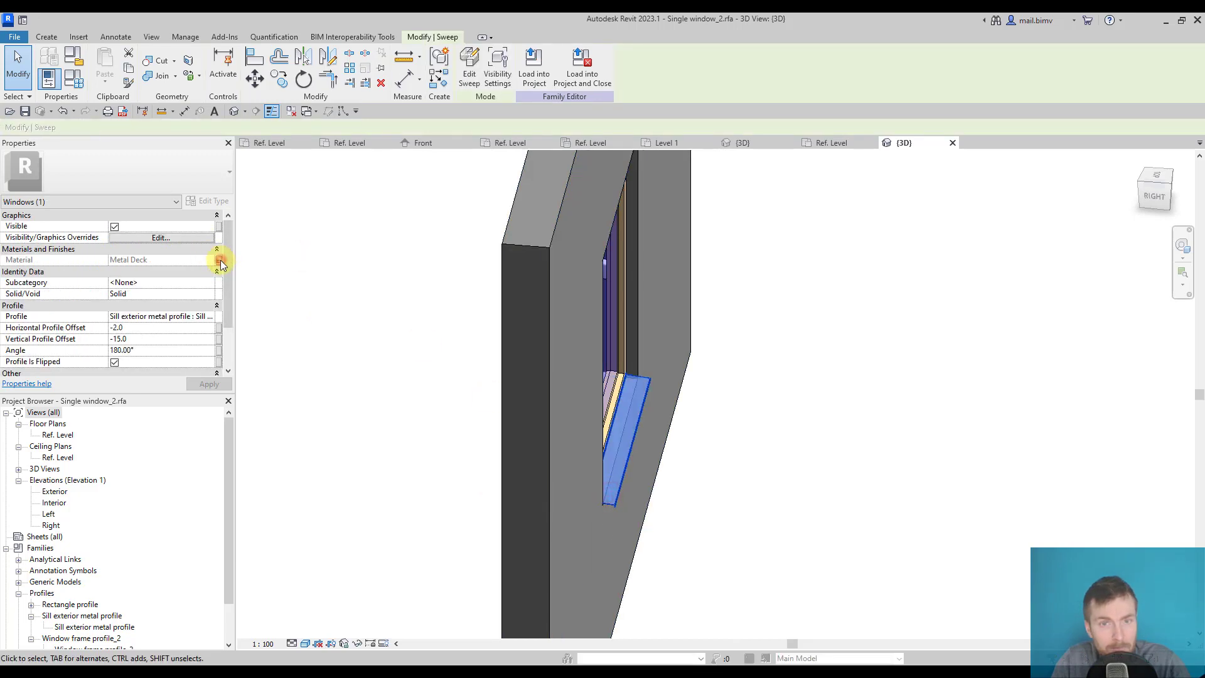
Leave the interior sill's material unlinked and create a new 'Interior sill visibility' parameter.
left_click(219, 260)
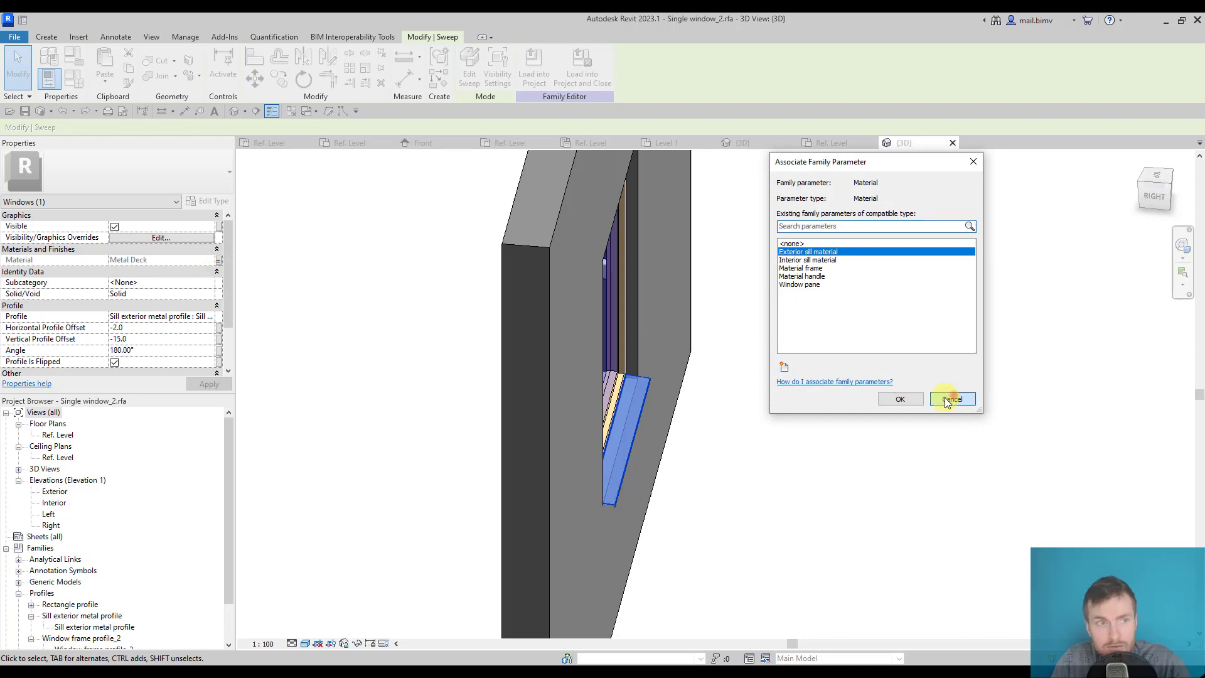
left_click(952, 399)
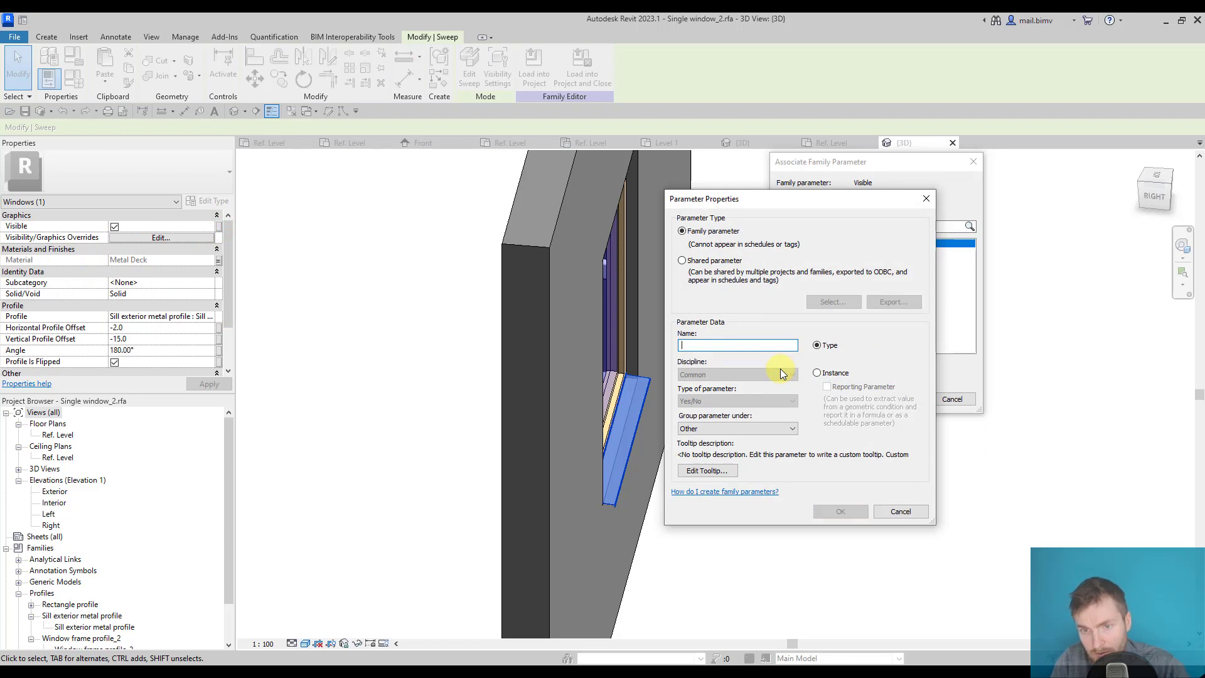
type("Interior sil")
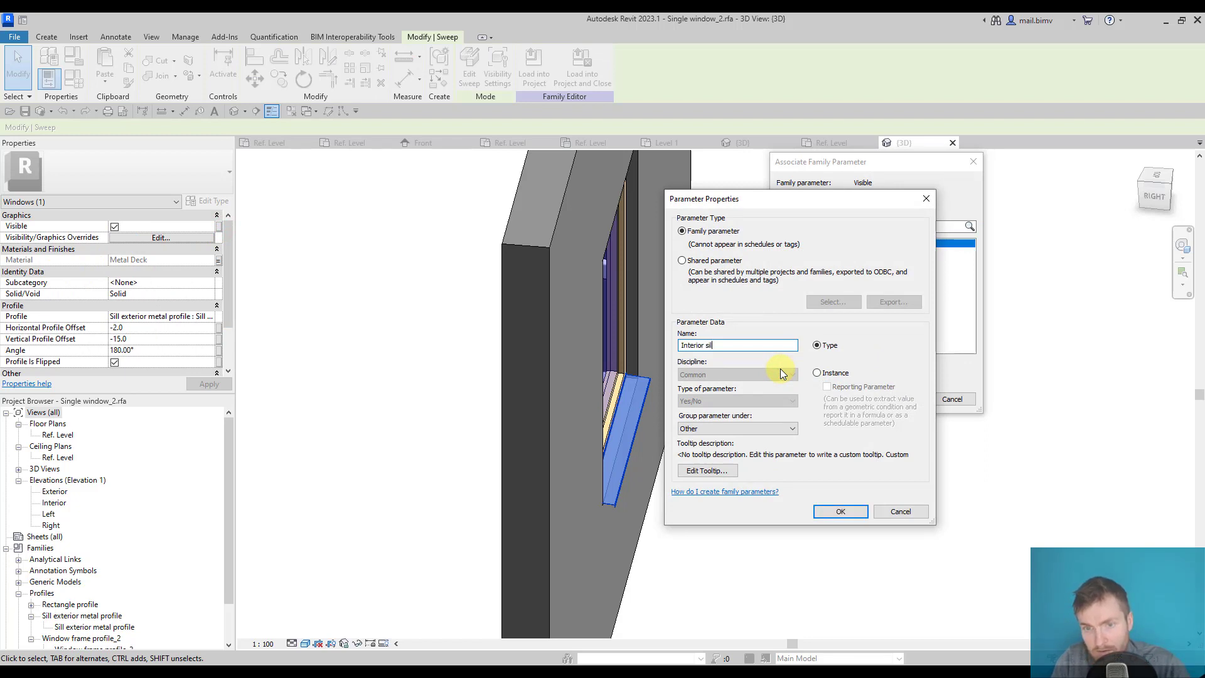
type("visibility")
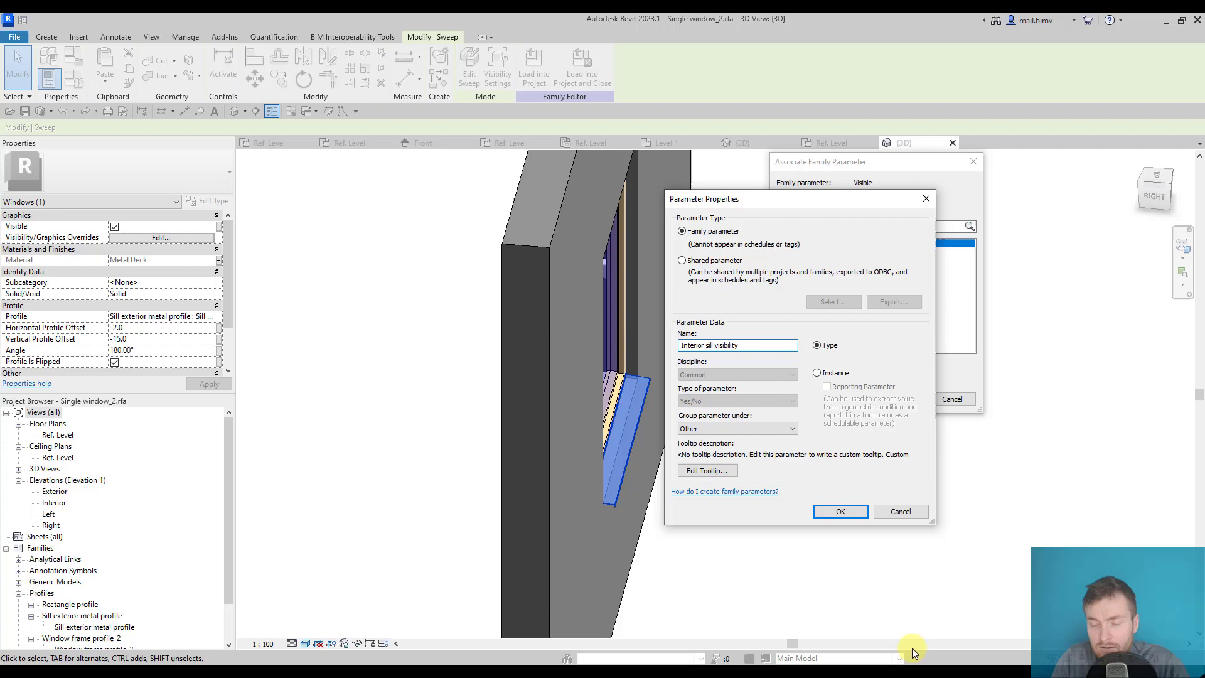
left_click(842, 511)
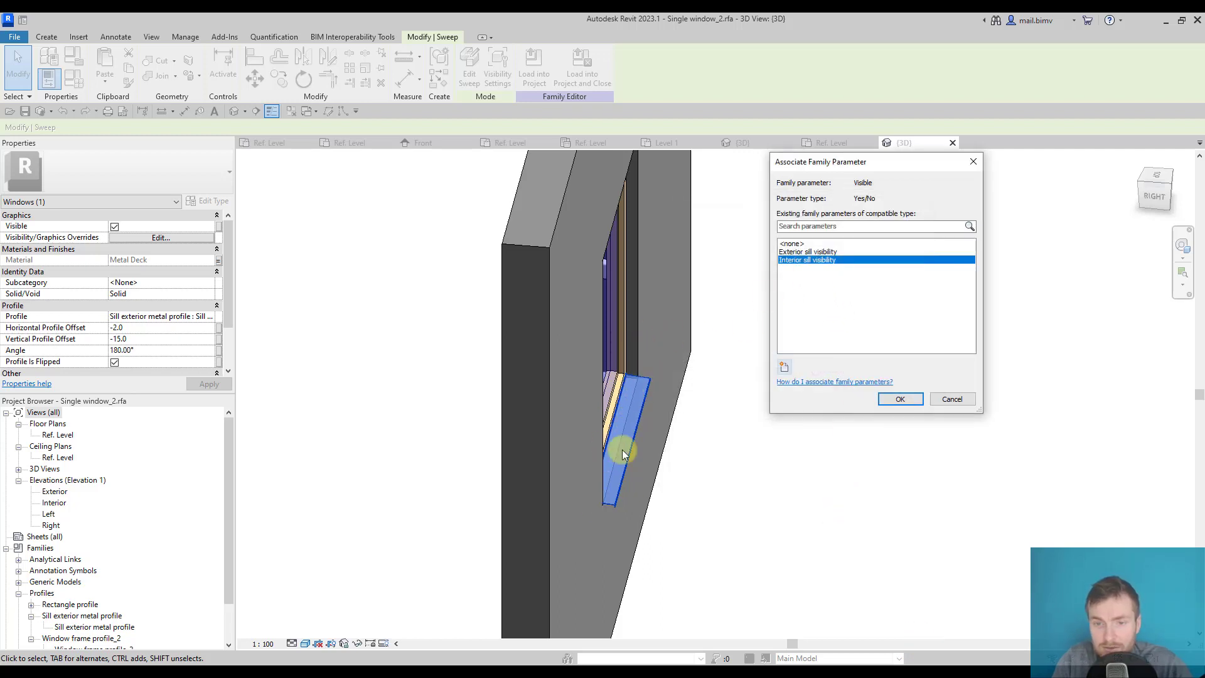
Associate the interior sill's Visible property with the Interior sill visibility parameter.
left_click(809, 251)
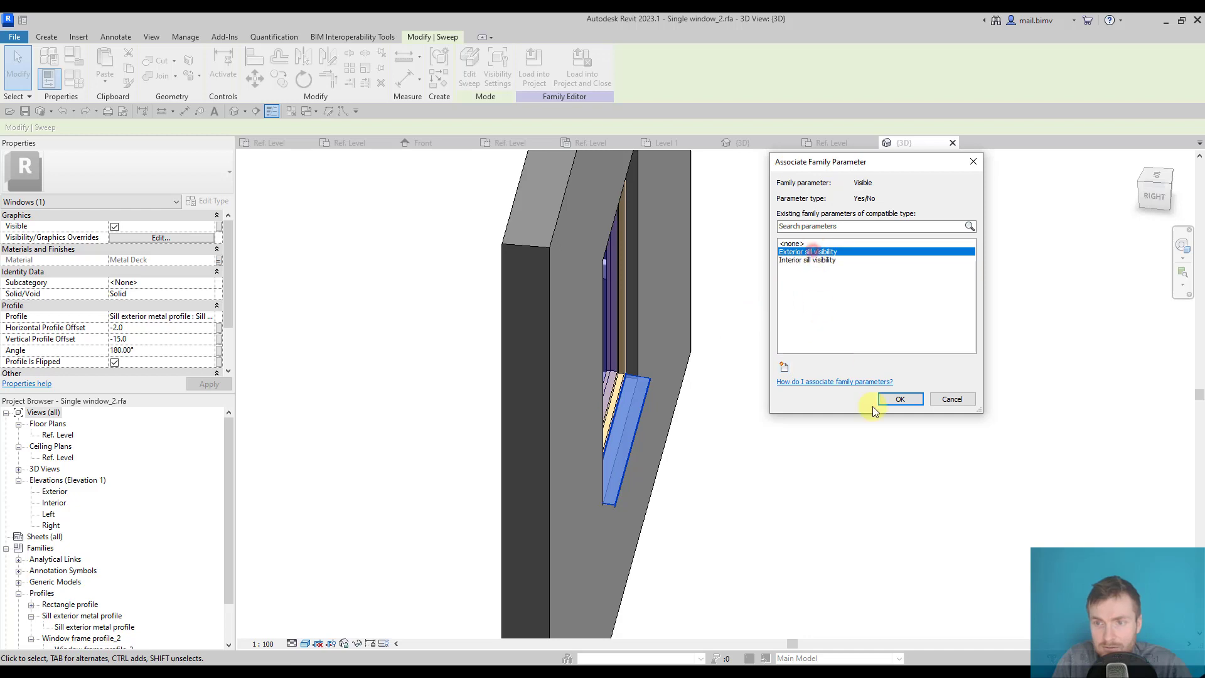
left_click(900, 399)
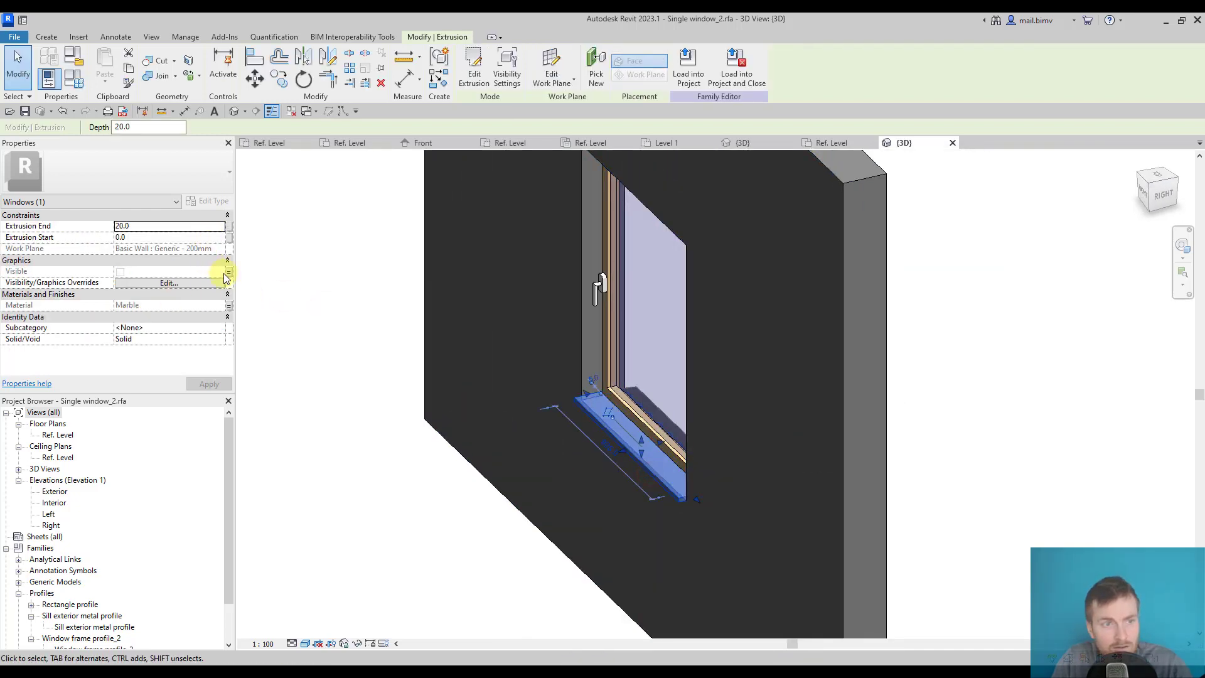
left_click(226, 271)
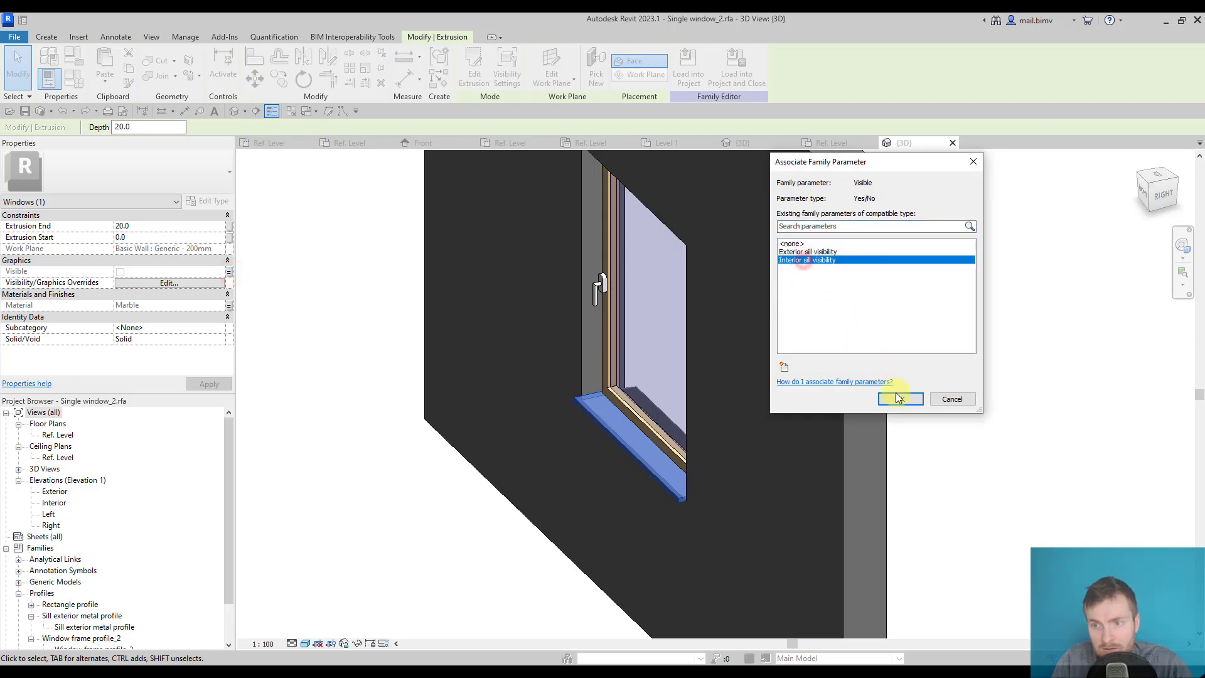
left_click(900, 399)
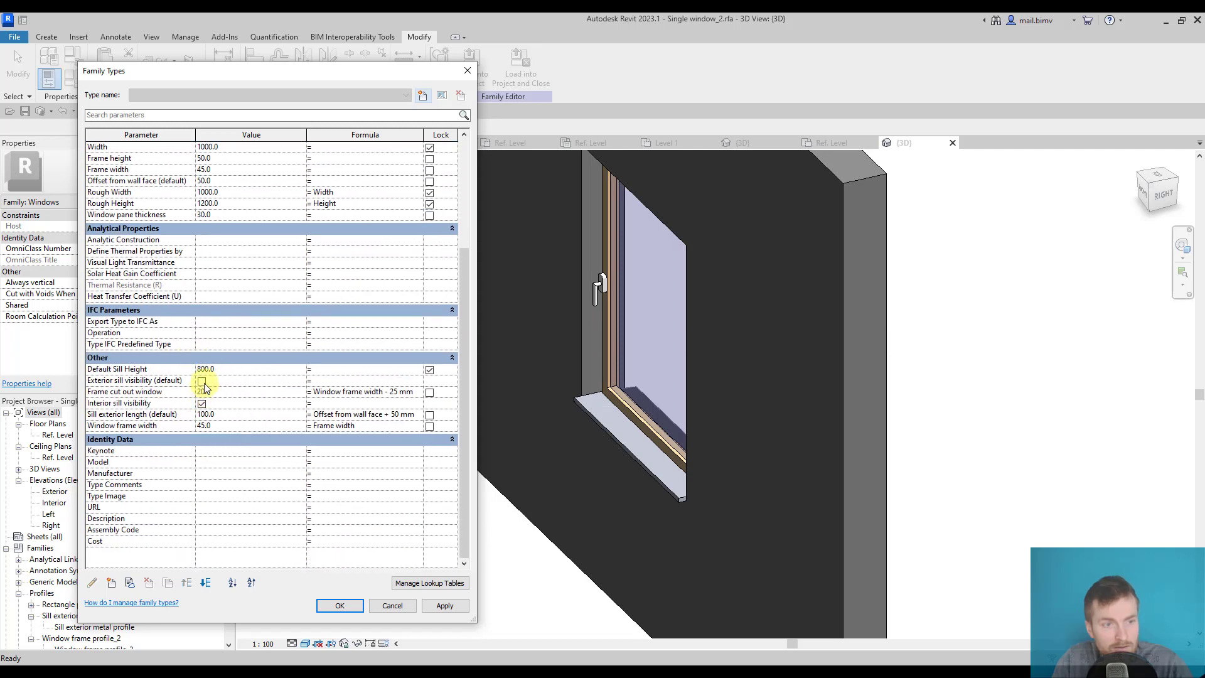
Check Exterior sill visibility by default and group both sill parameters under Visibility.
left_click(202, 381)
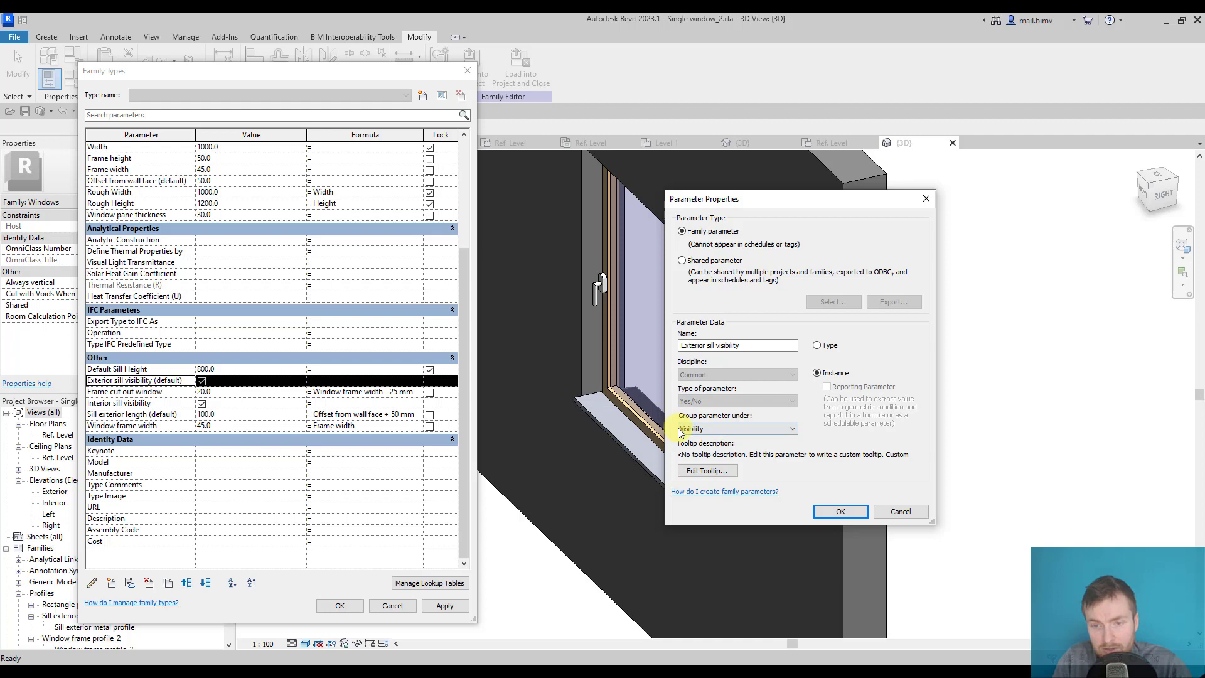
left_click(841, 511)
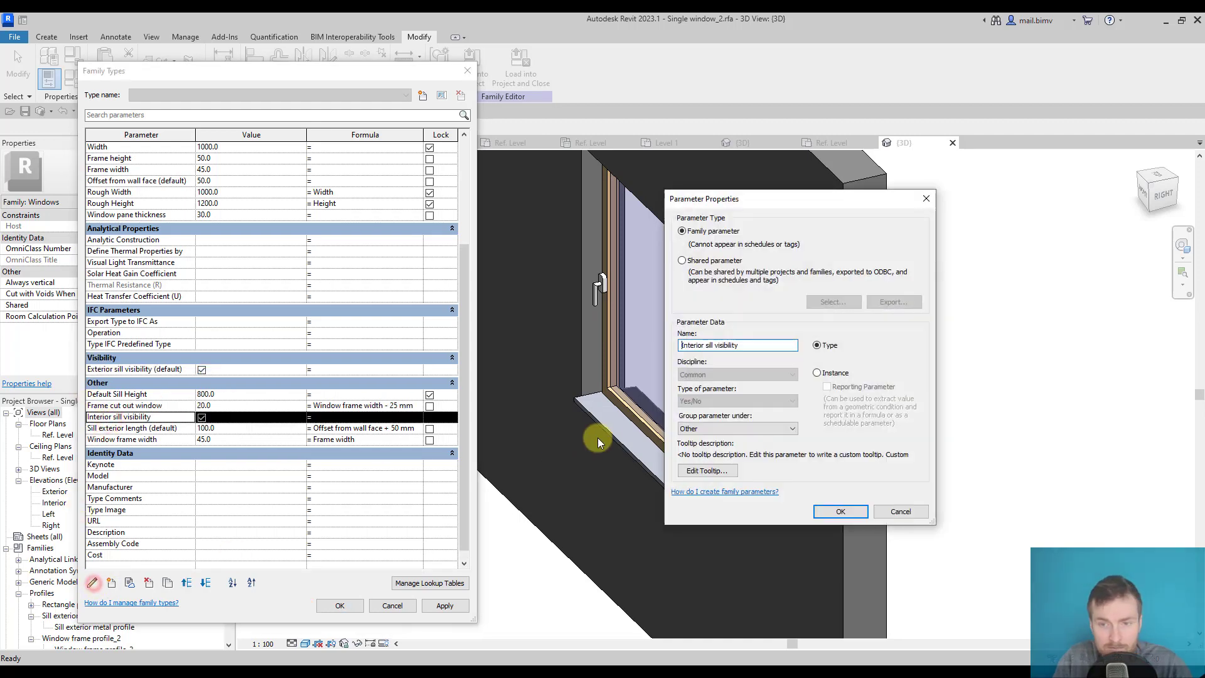
left_click(738, 428)
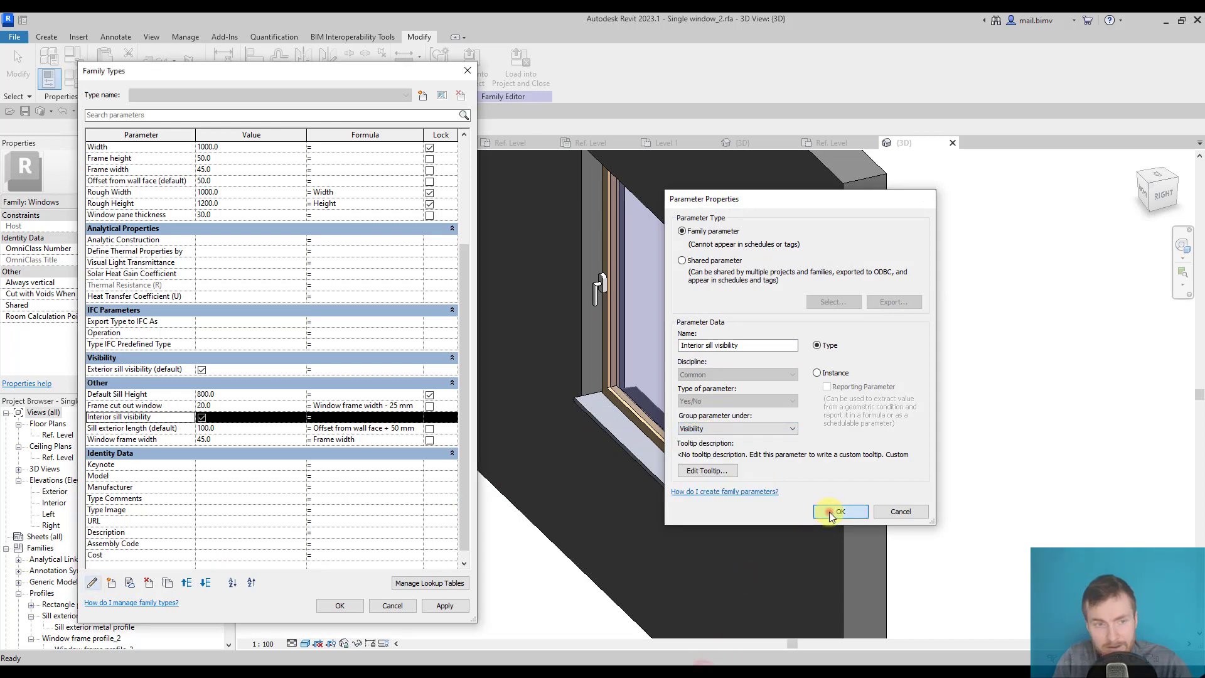
left_click(840, 513)
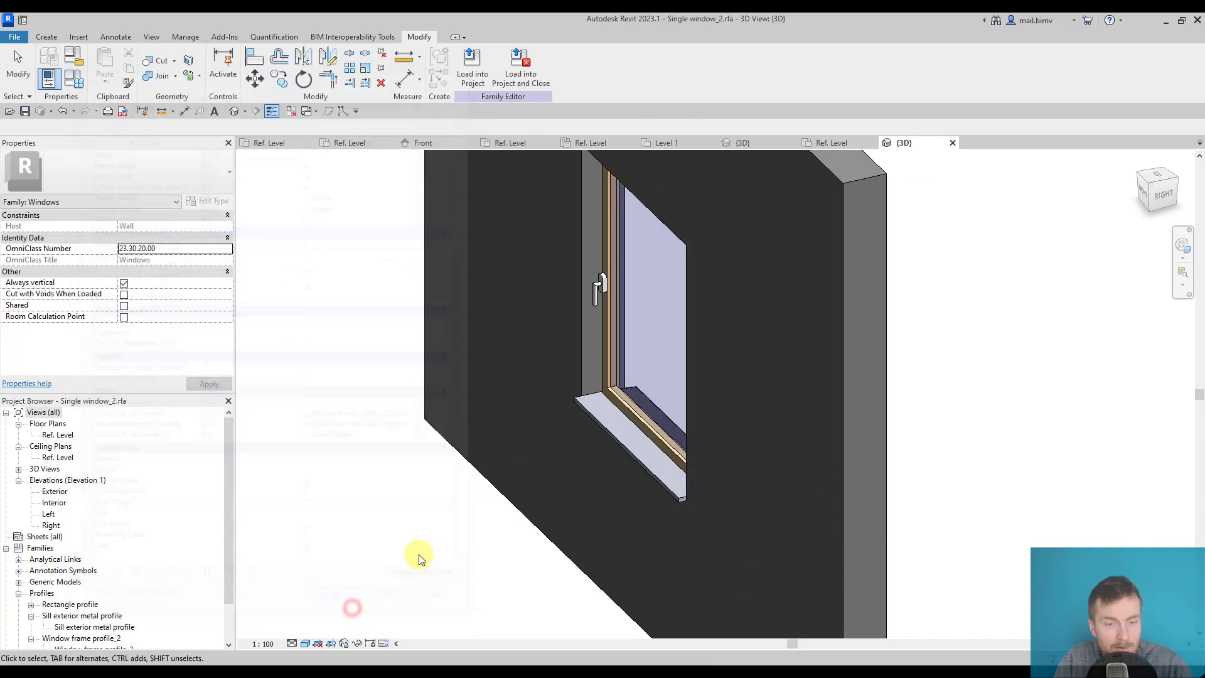
Load the window family into Project3 and switch to the project's default 3D view.
left_click(472, 59)
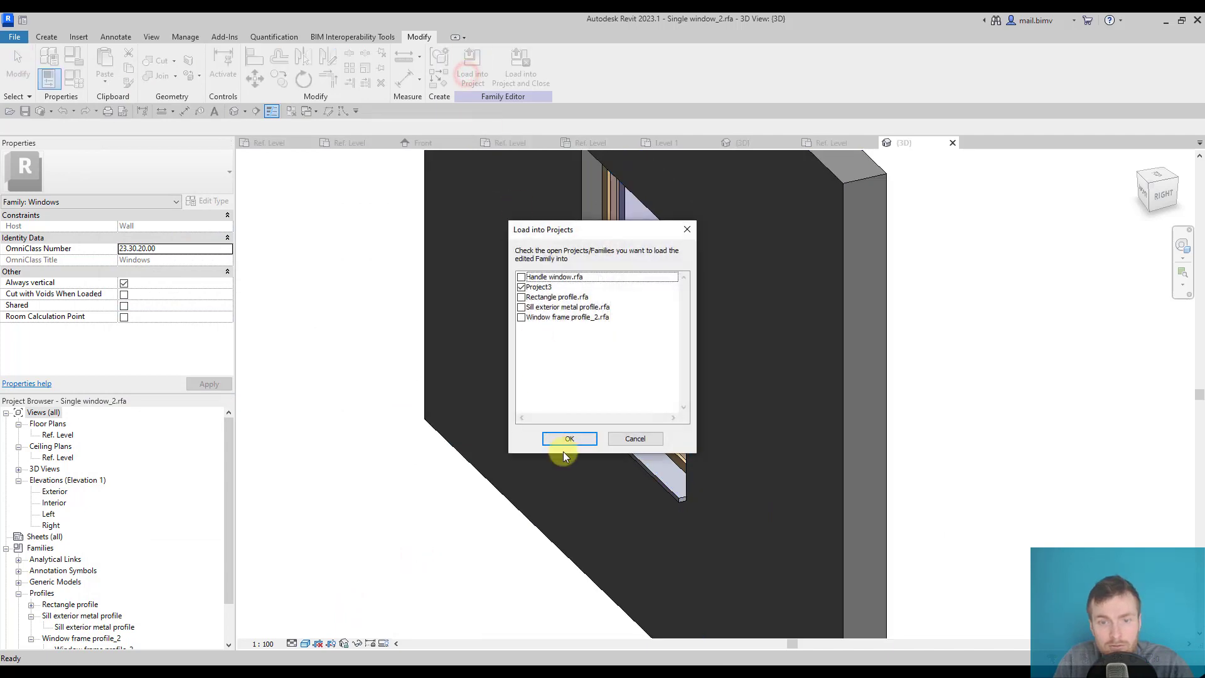
left_click(570, 439)
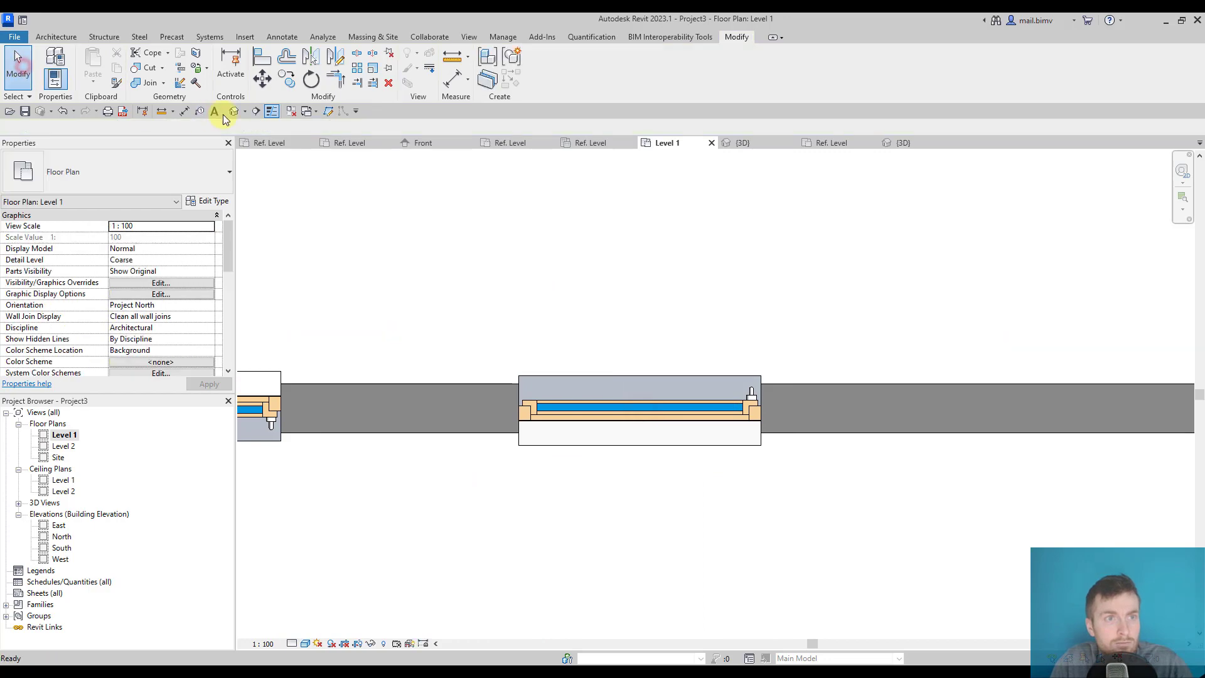
left_click(744, 141)
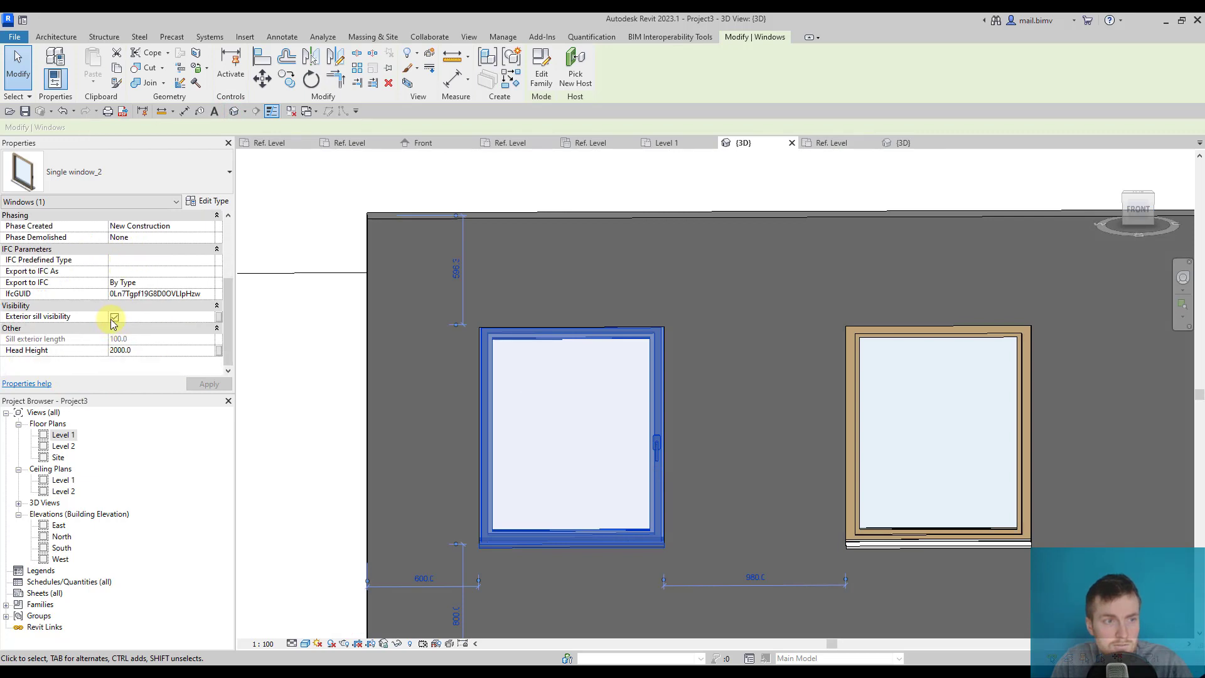
Uncheck Exterior sill visibility on one placed window, then select the left window.
left_click(114, 316)
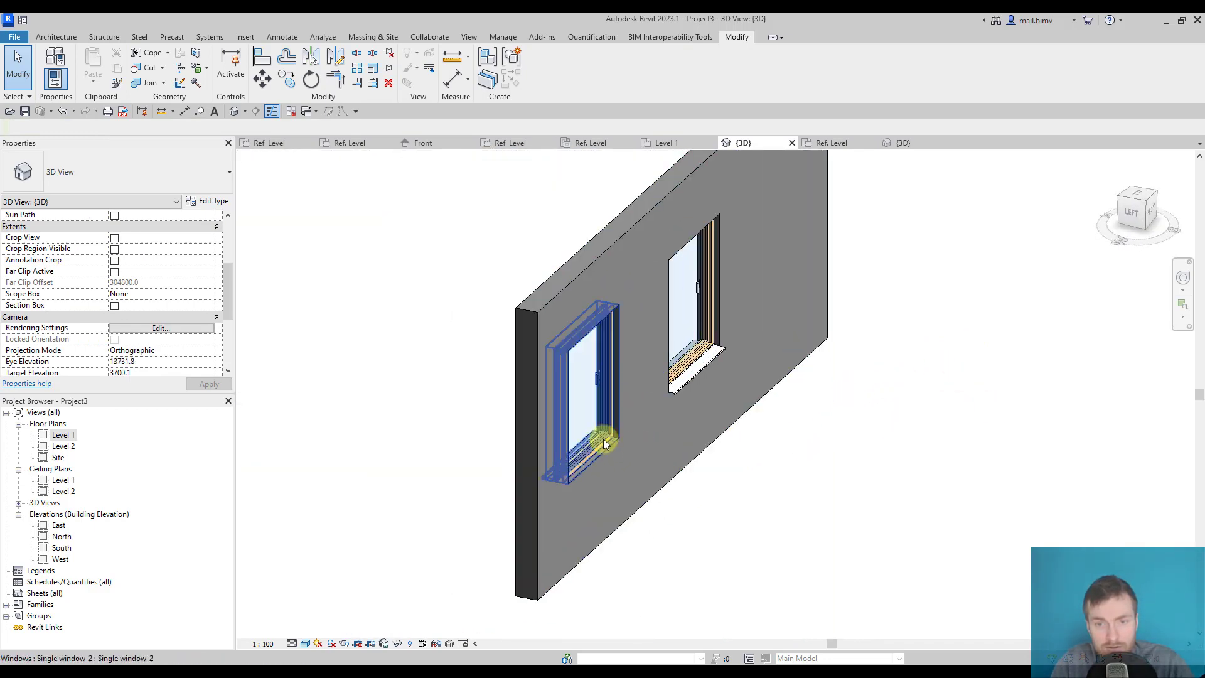
left_click(601, 444)
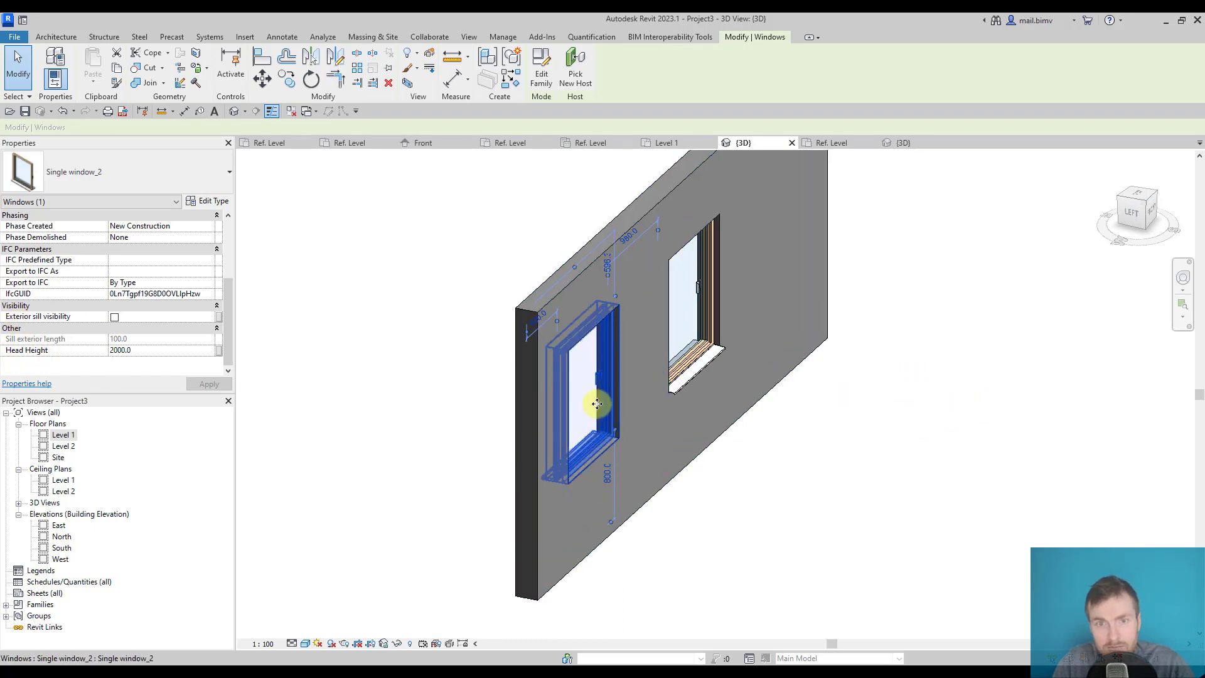
mouse_move(595, 376)
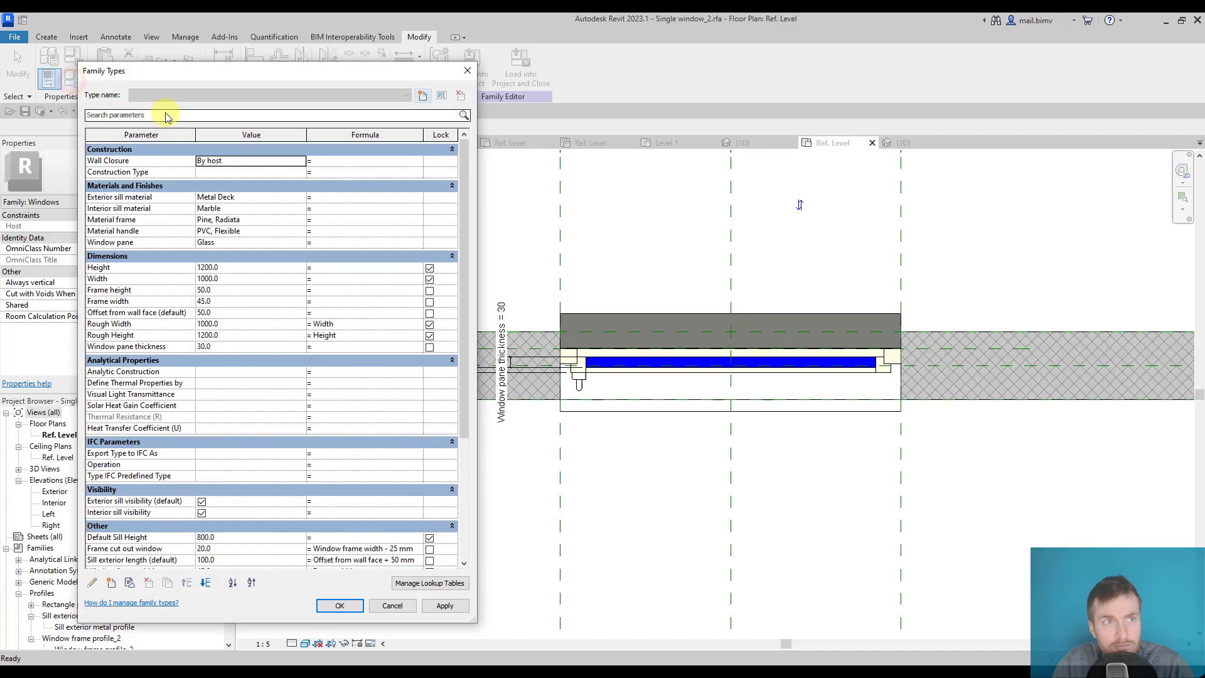
Change the Interior sill visibility parameter to an instance parameter.
left_click(118, 512)
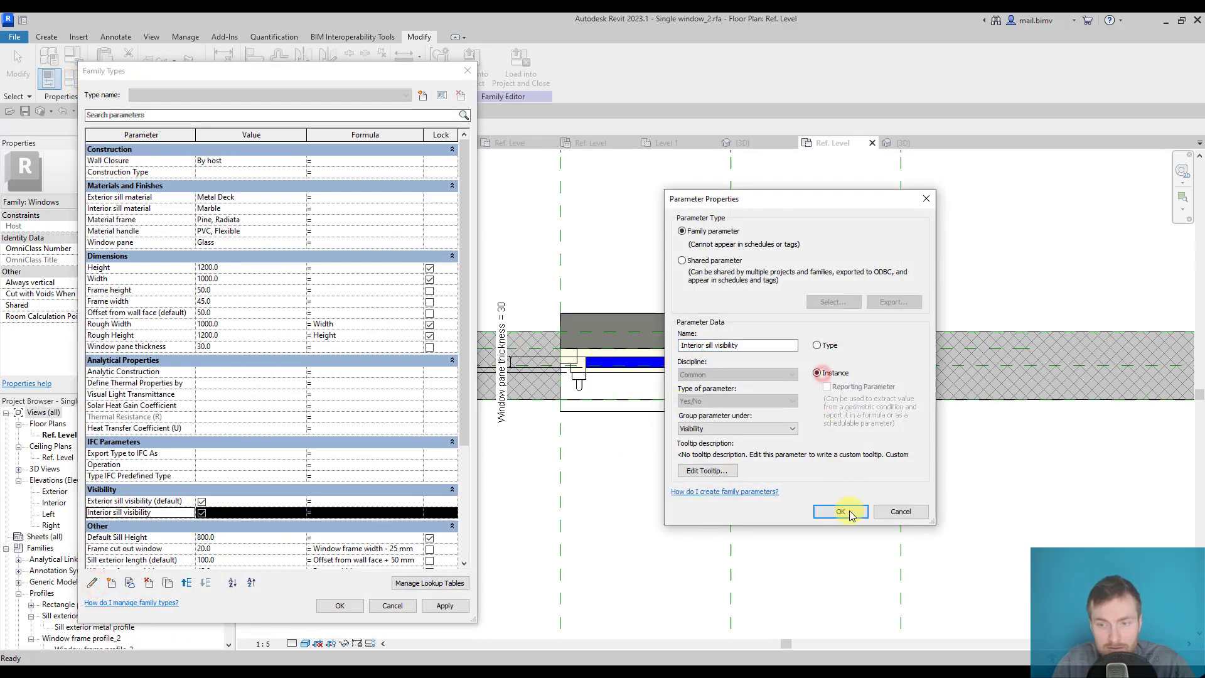
left_click(841, 512)
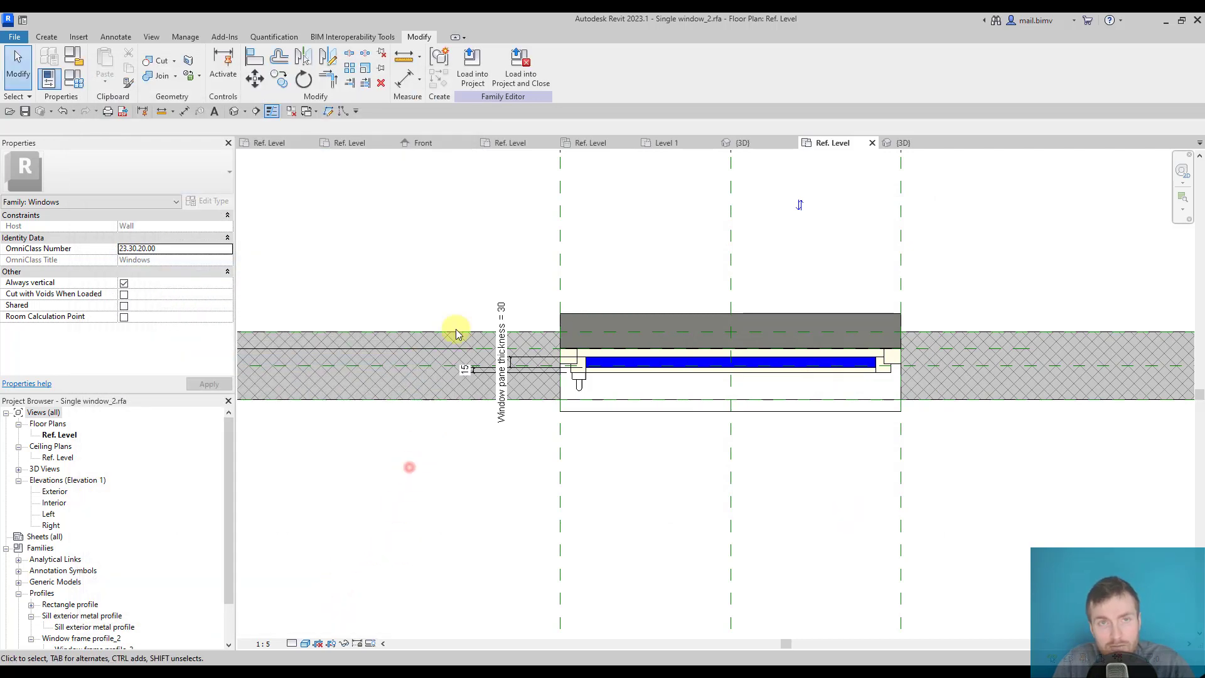
Load the family into Project3, overwriting the existing window, and orbit the wall to compare sills.
left_click(472, 62)
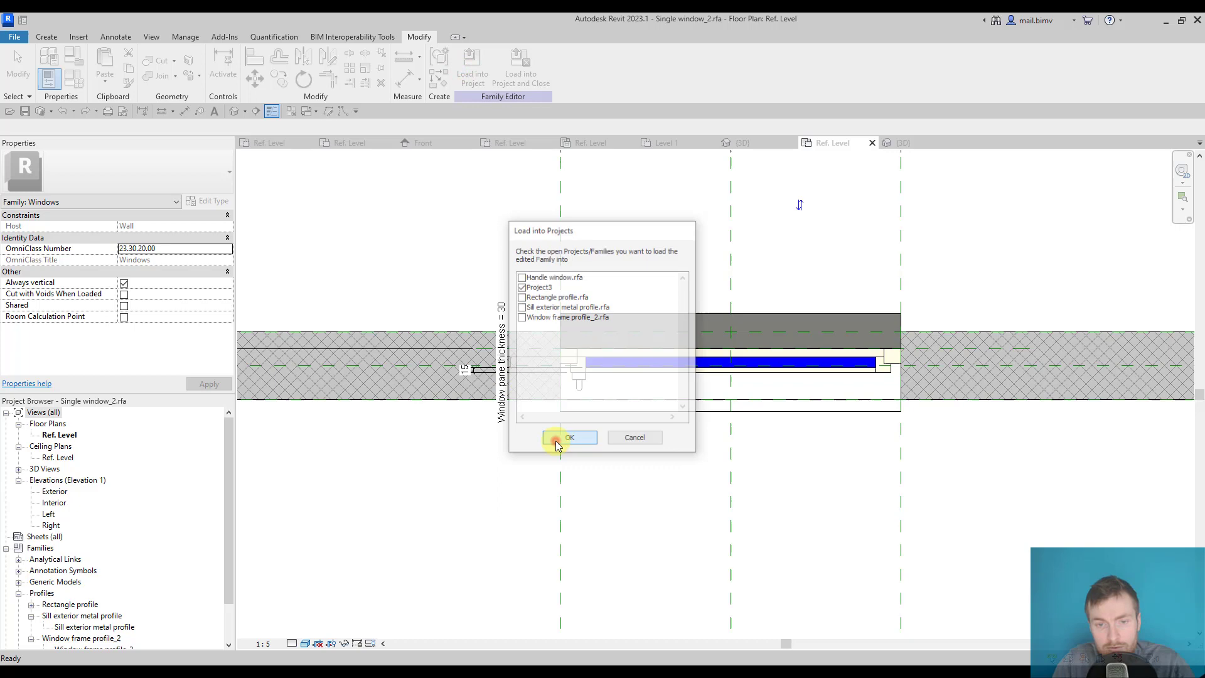
left_click(569, 436)
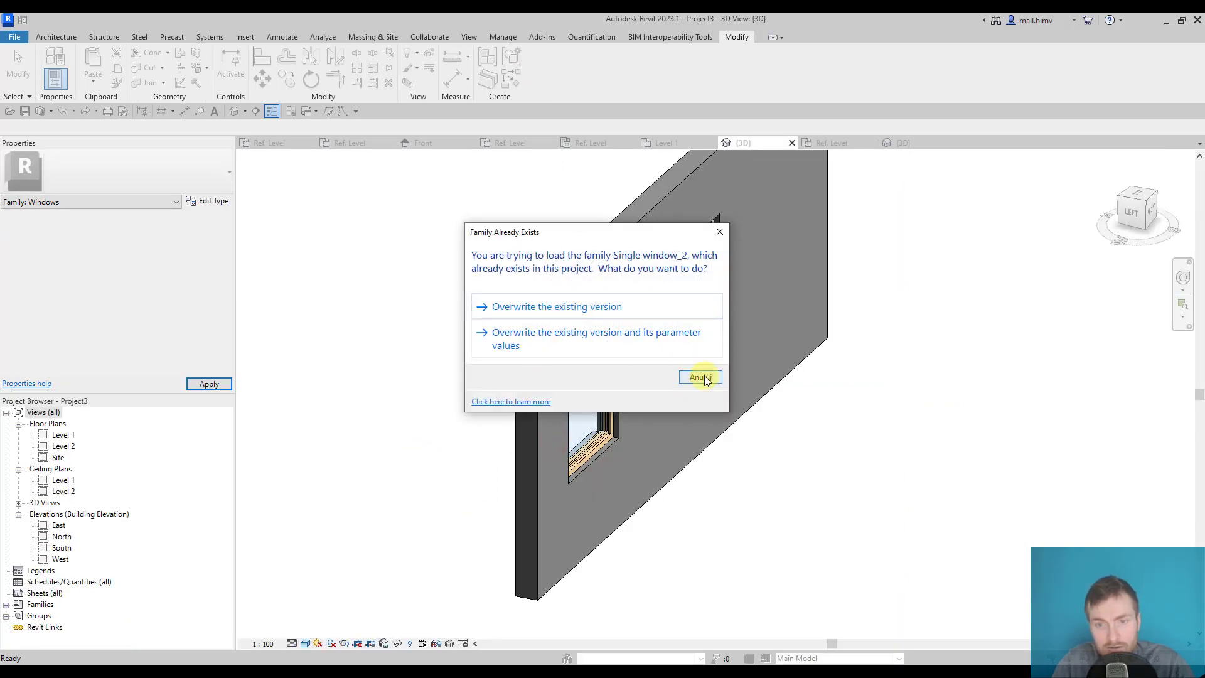
left_click(701, 377)
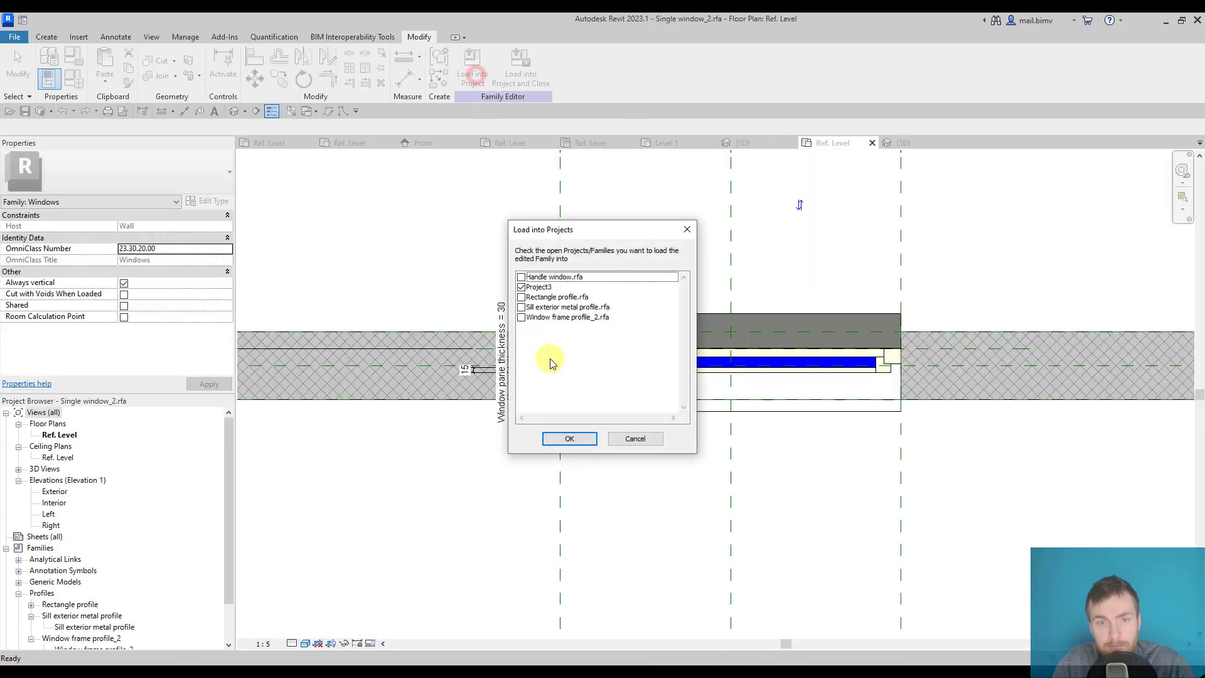
left_click(570, 438)
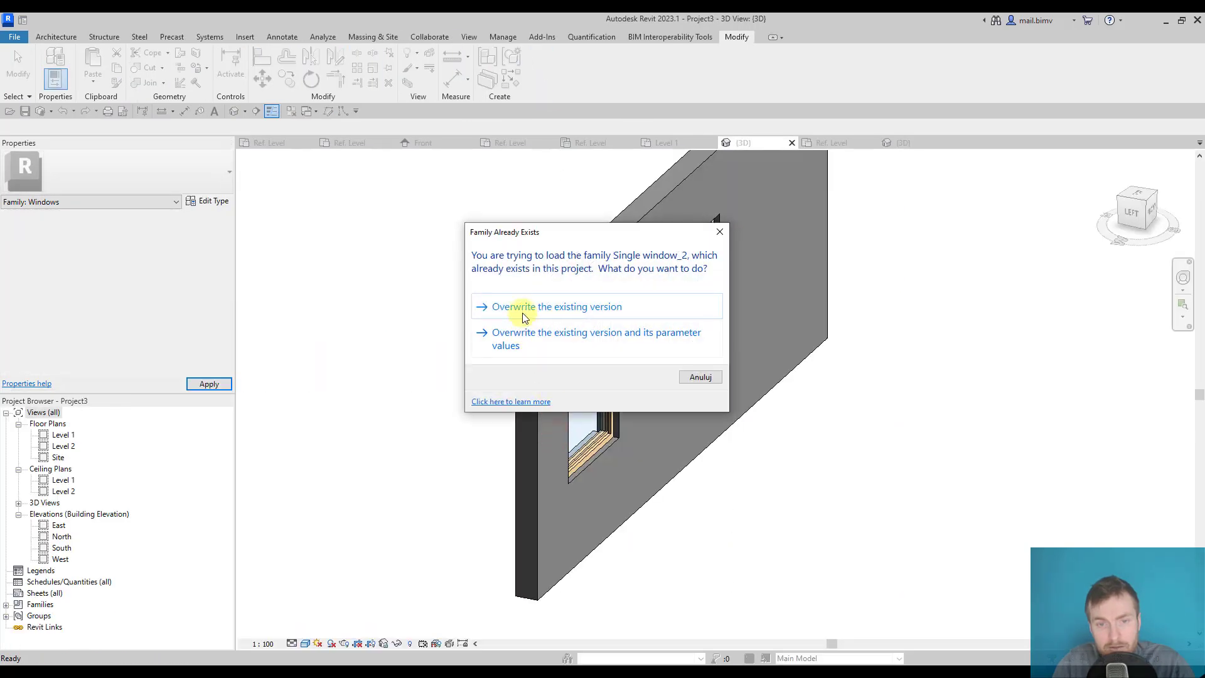
left_click(525, 306)
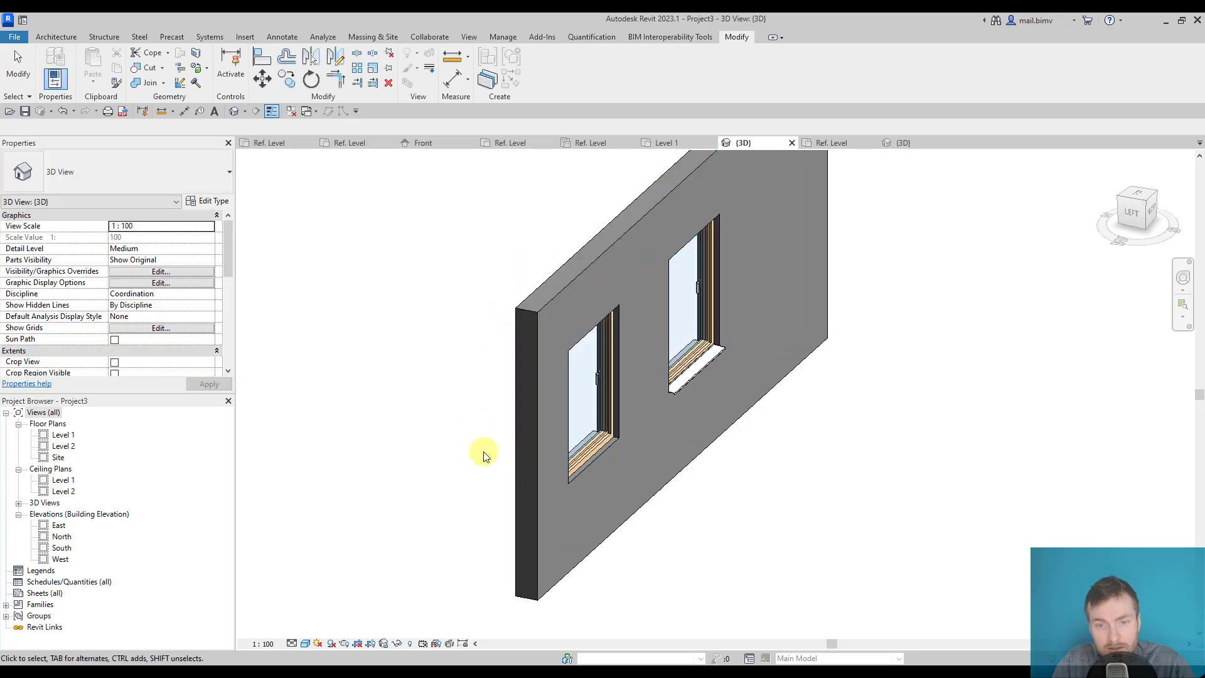
left_click_drag(485, 453, 727, 492)
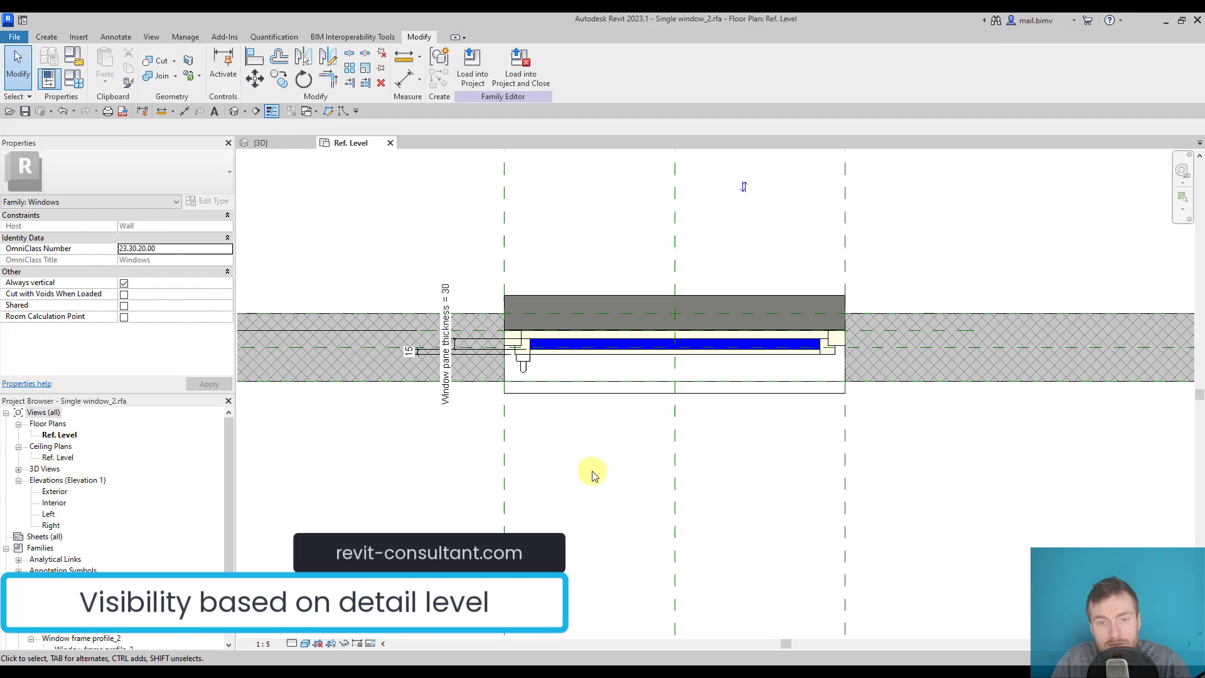
mouse_move(592, 482)
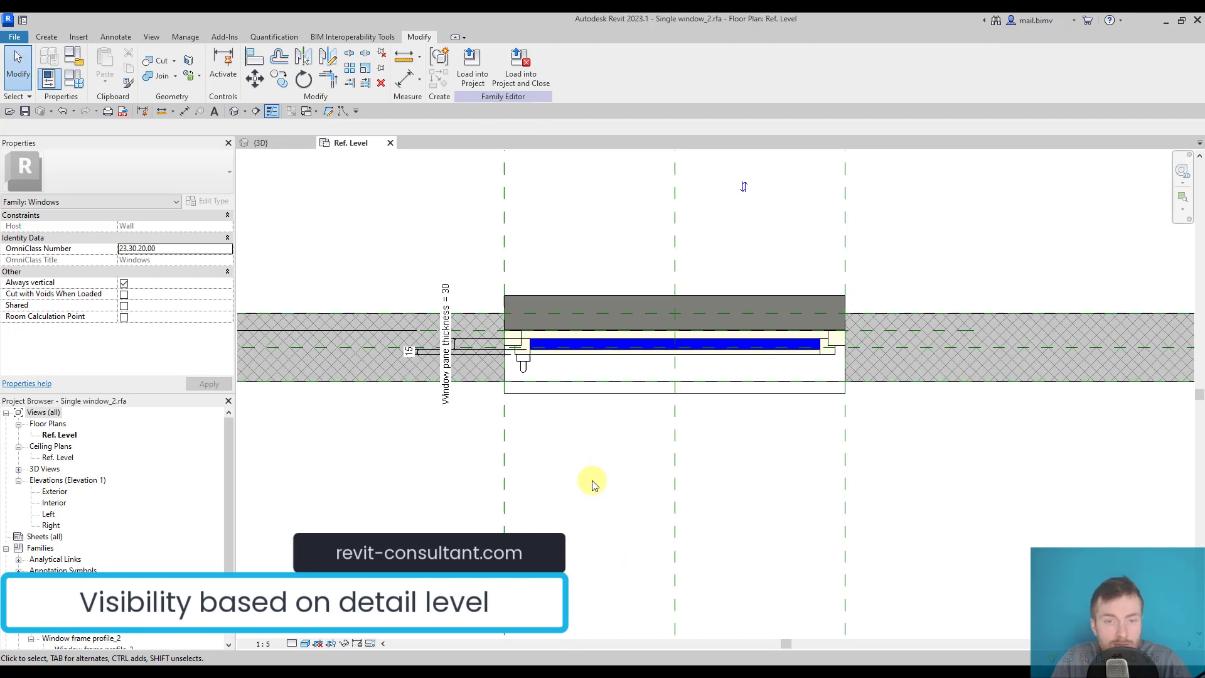
Return to the family's Ref. Level plan, set medium detail level and reopen the Detail Level list.
left_click(565, 397)
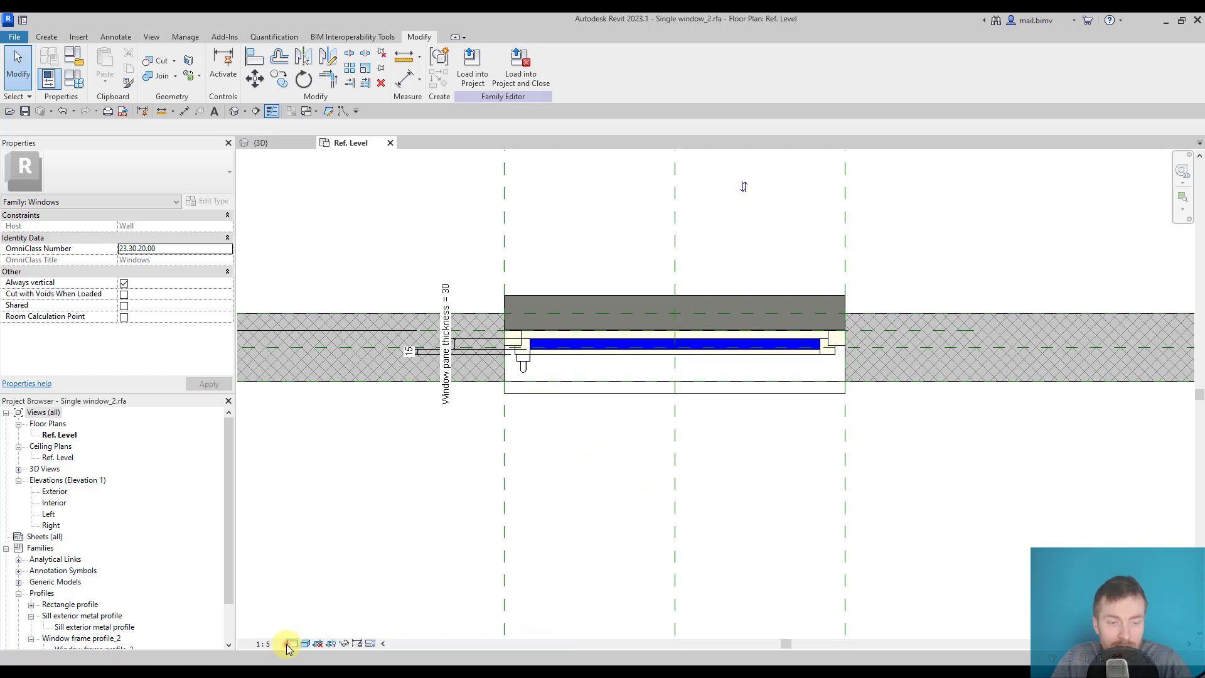
left_click(291, 643)
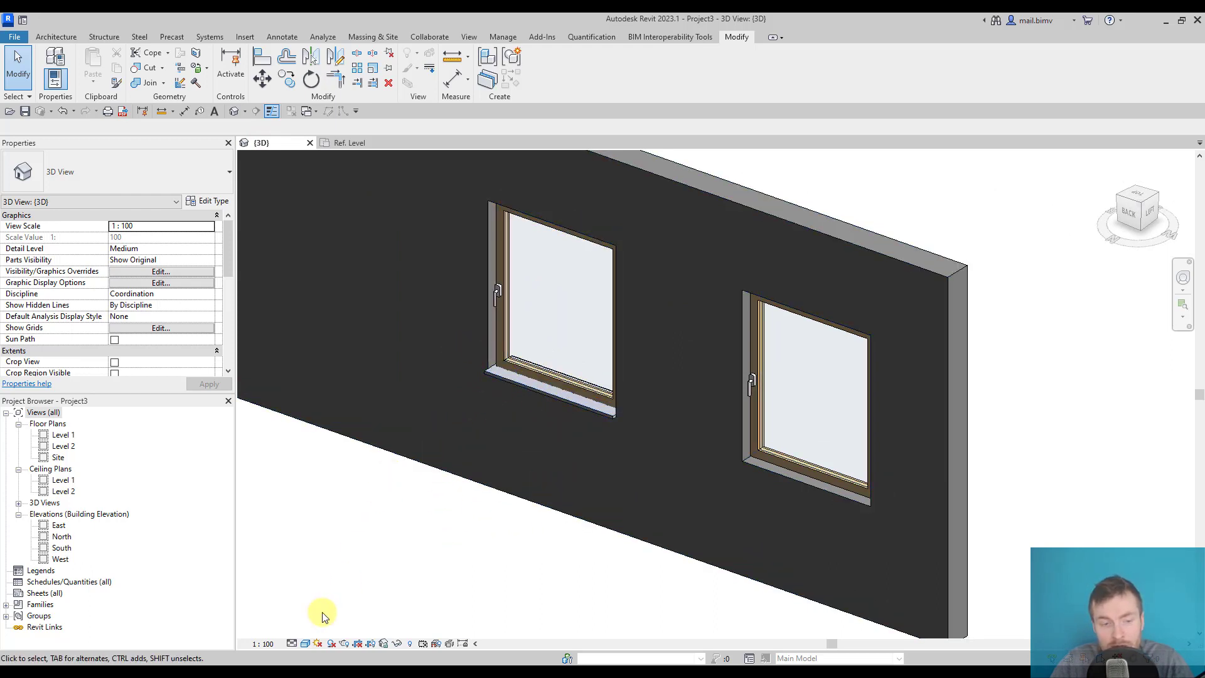
left_click(291, 643)
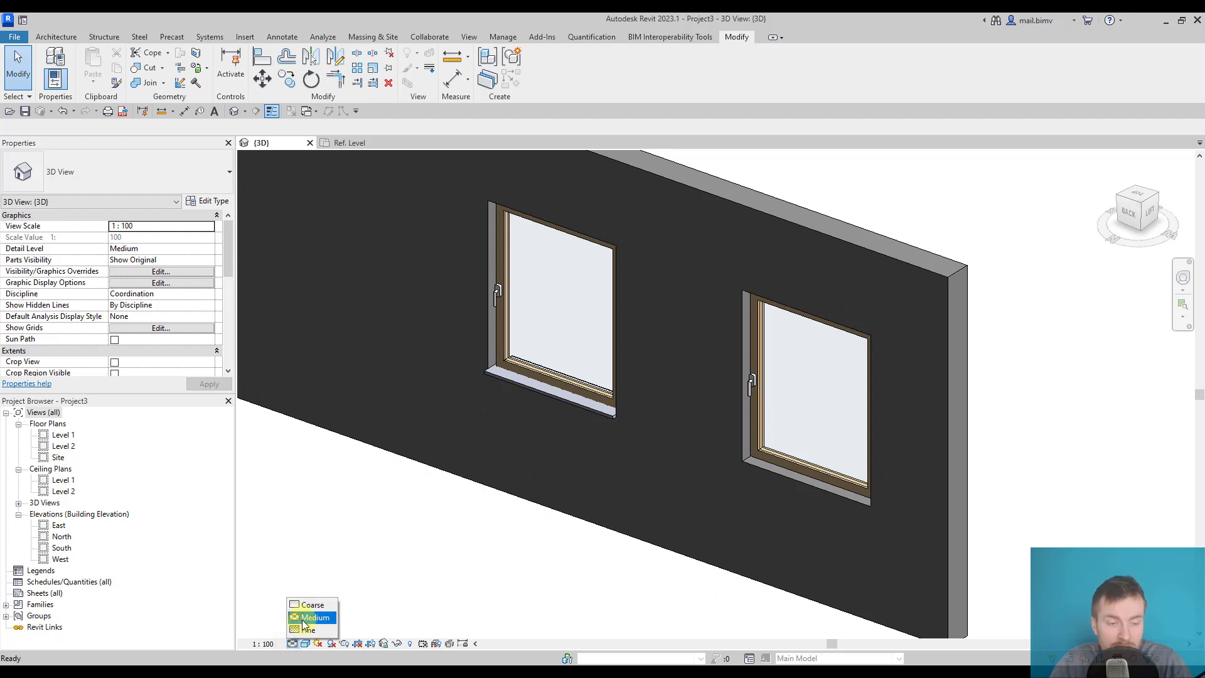
left_click(314, 616)
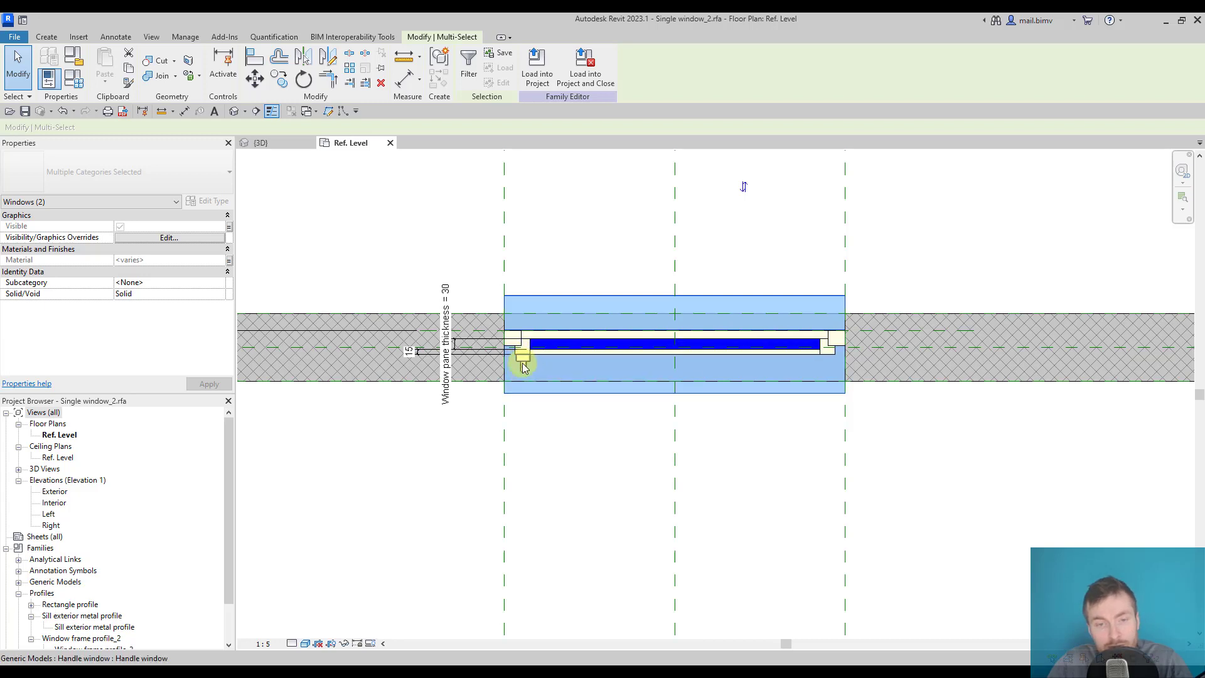
left_click(292, 643)
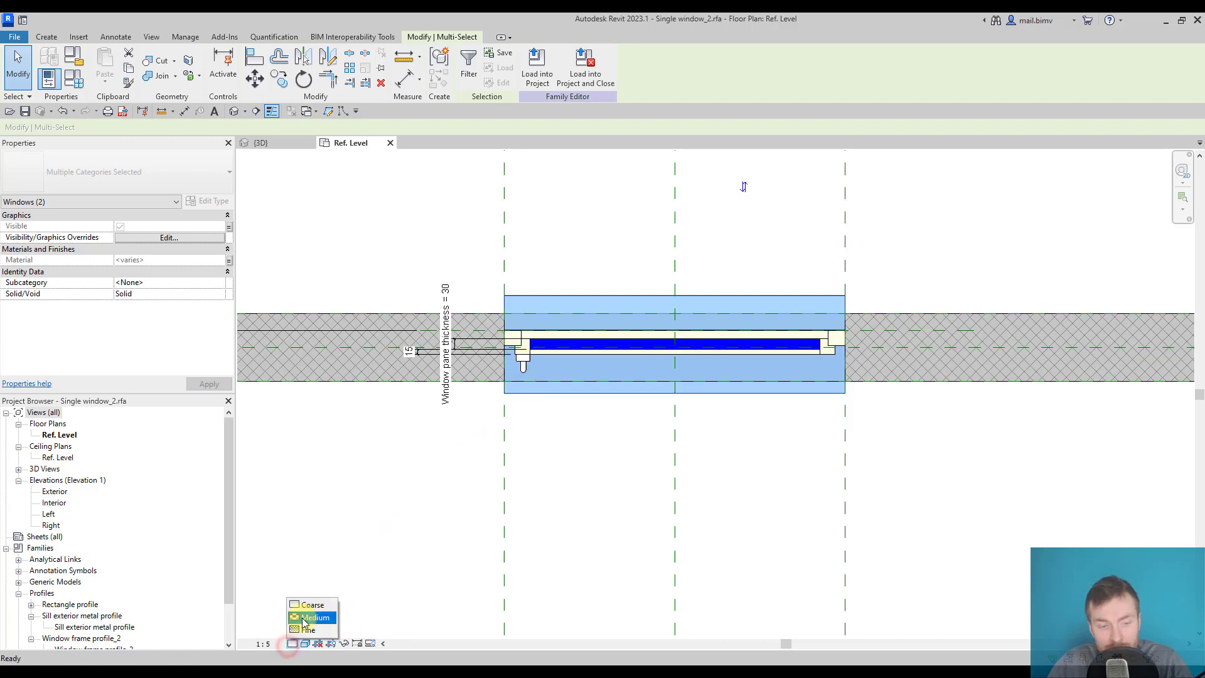
Untick Coarse and Medium in the marble sill extrusion's visibility settings.
left_click(543, 361)
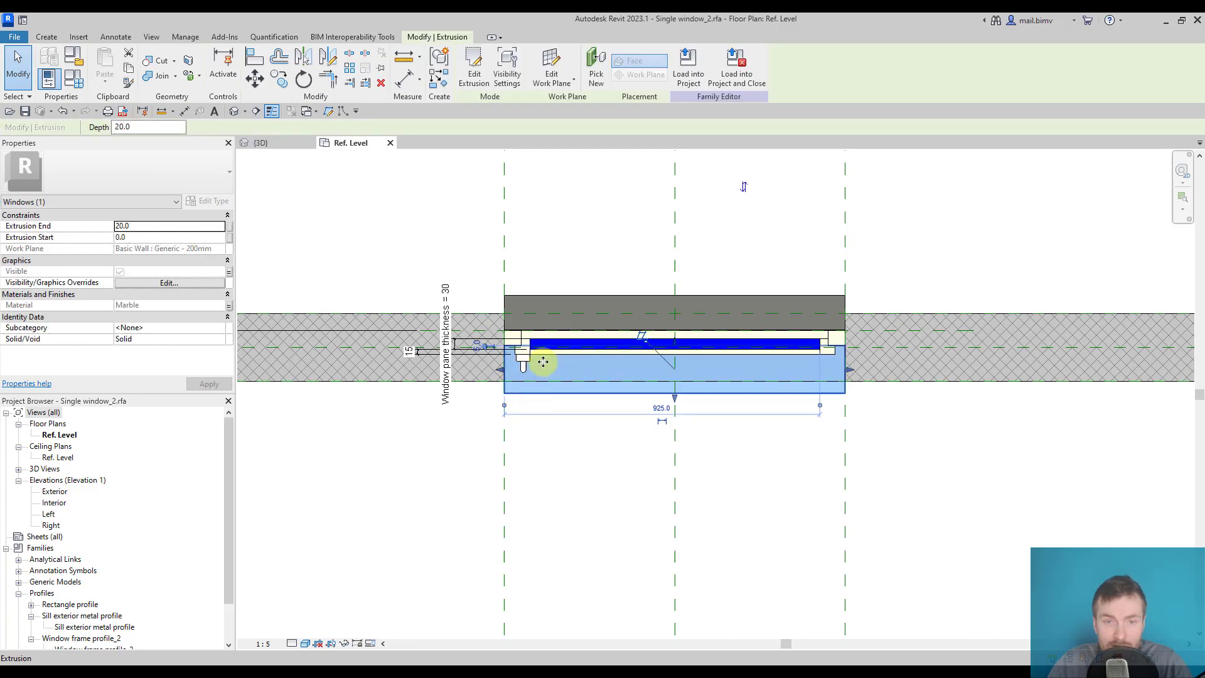
mouse_move(507, 60)
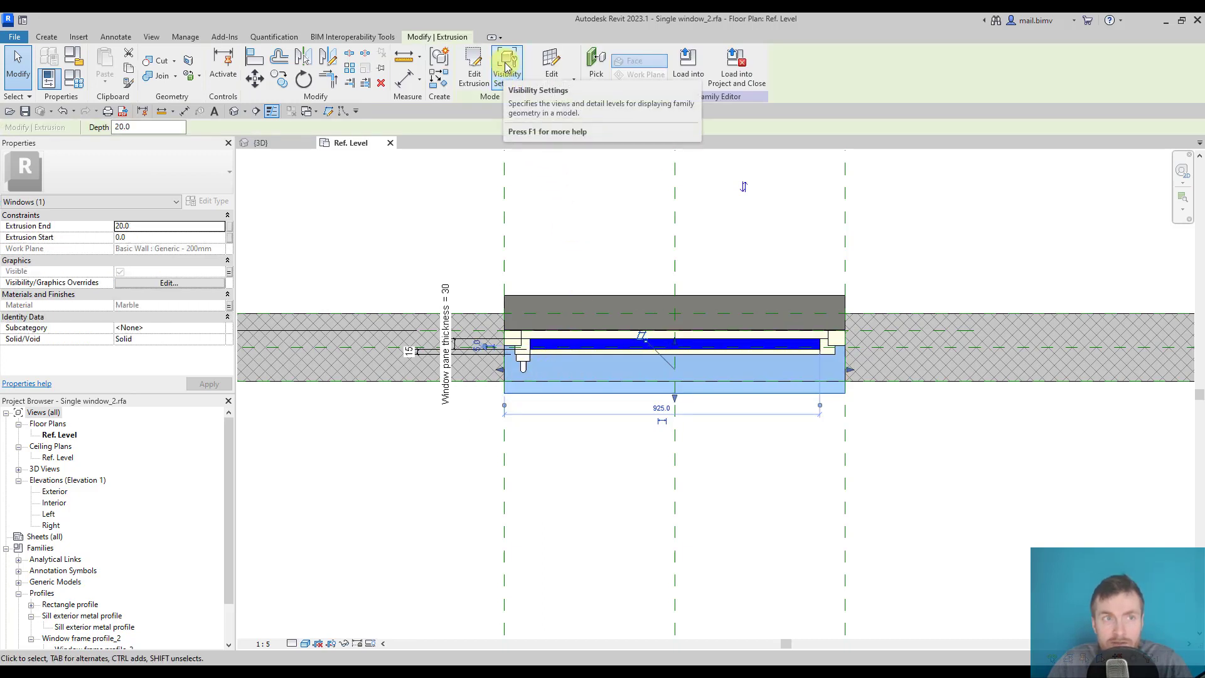
left_click(507, 59)
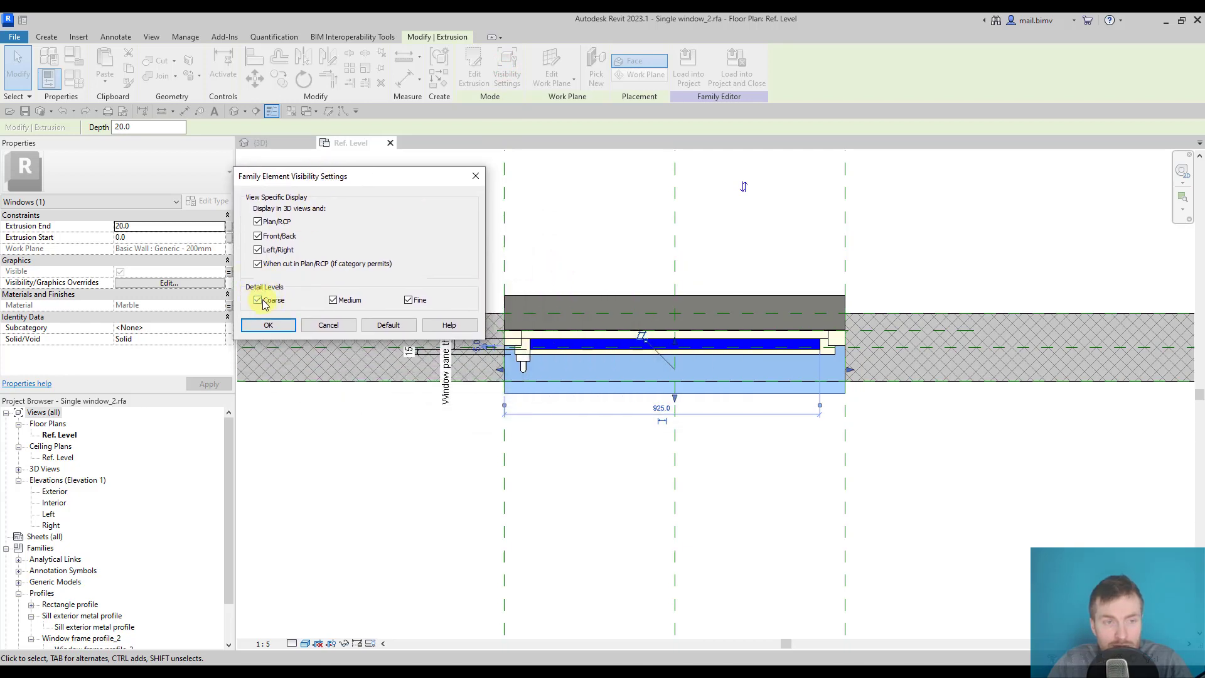
left_click(257, 300)
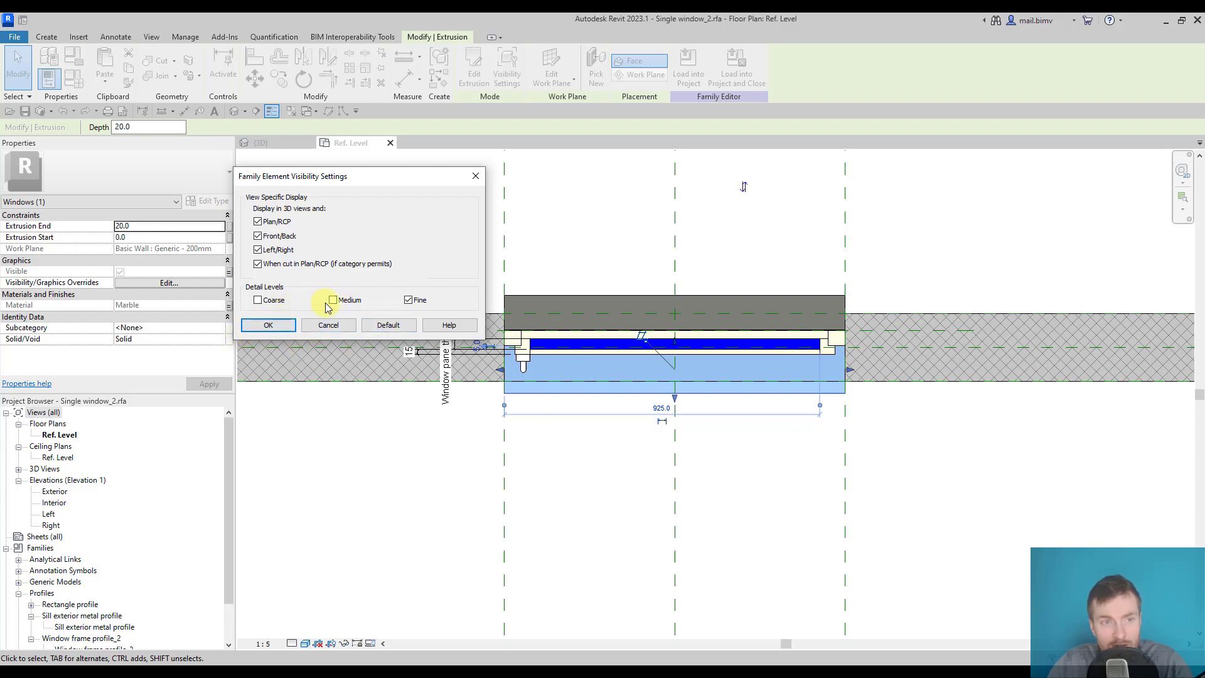
left_click(269, 324)
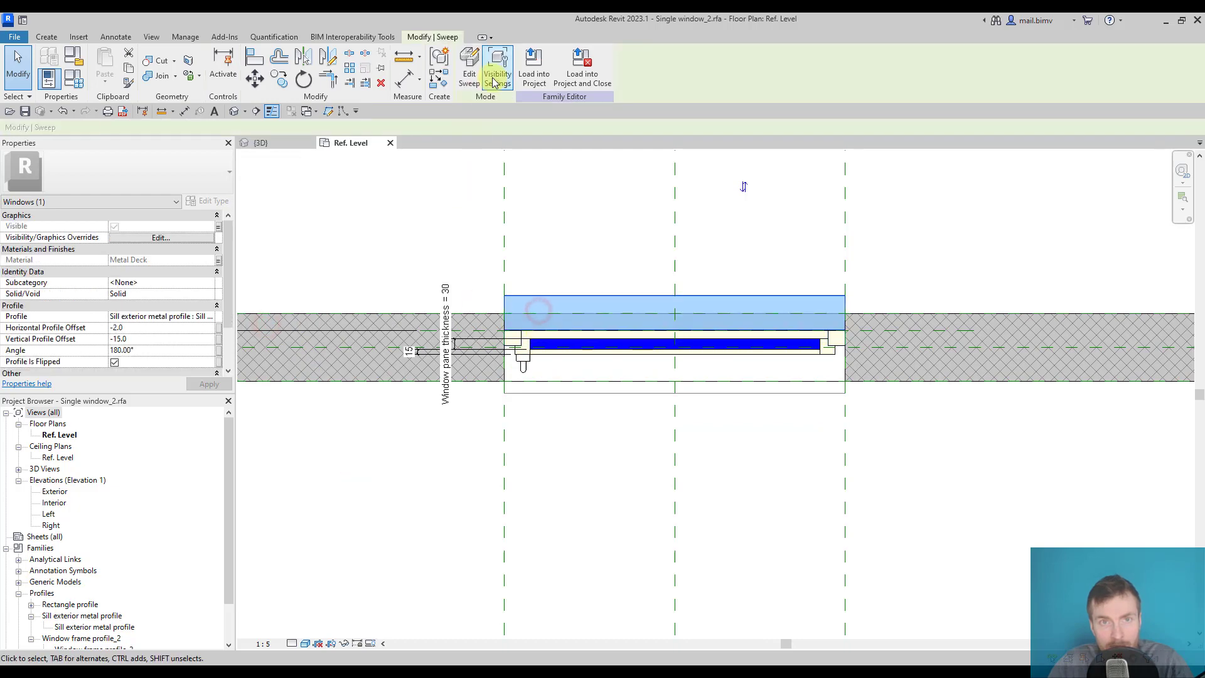
Untick coarse/medium detail levels in the exterior sill sweep's visibility settings.
left_click(497, 65)
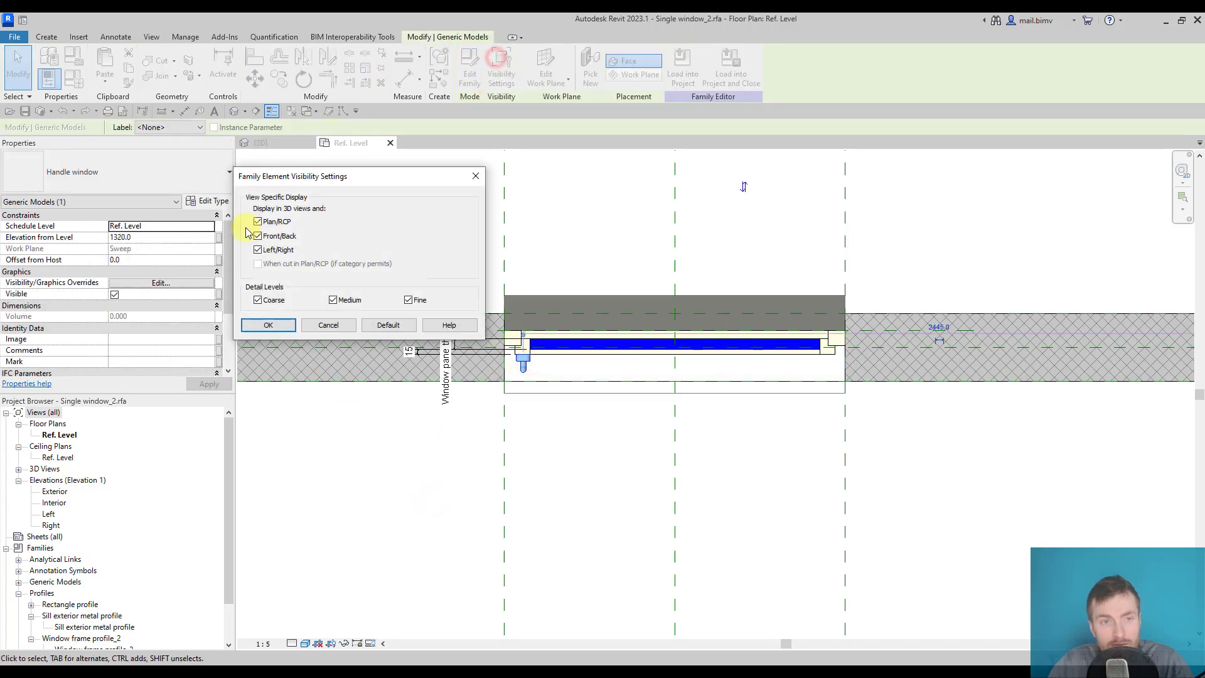
left_click(269, 325)
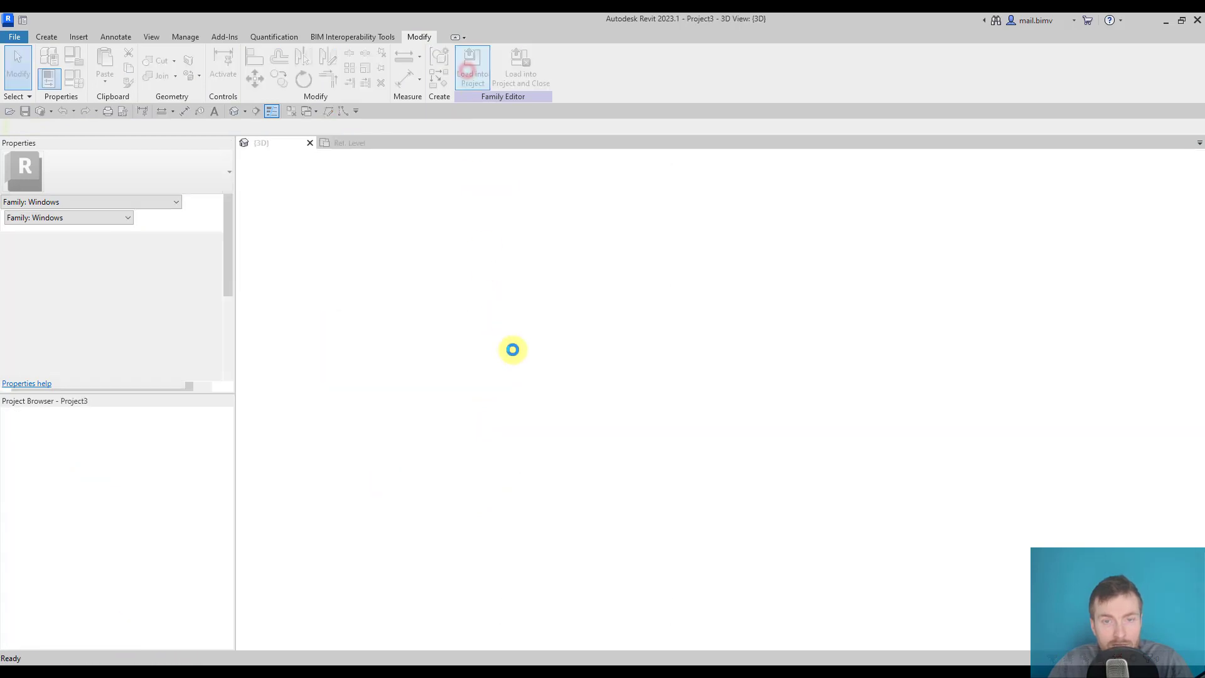
Overwrite the family, then view the wall at coarse, medium and fine detail to check the sills and handles.
left_click(472, 66)
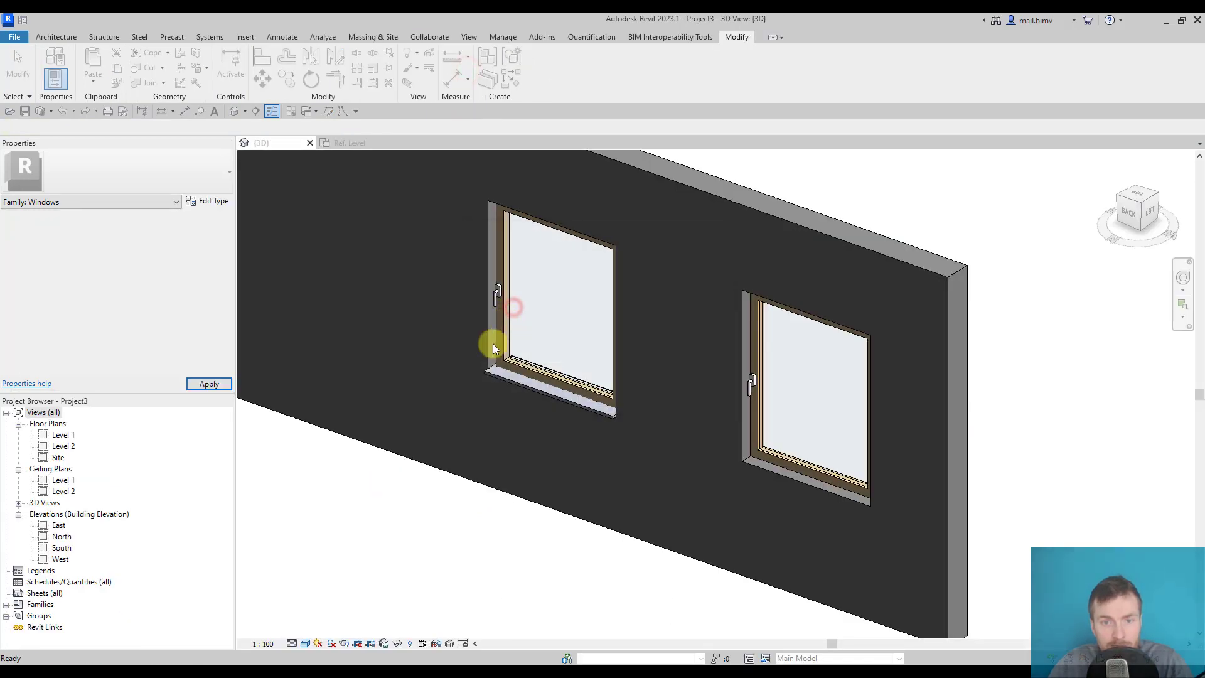
left_click(263, 643)
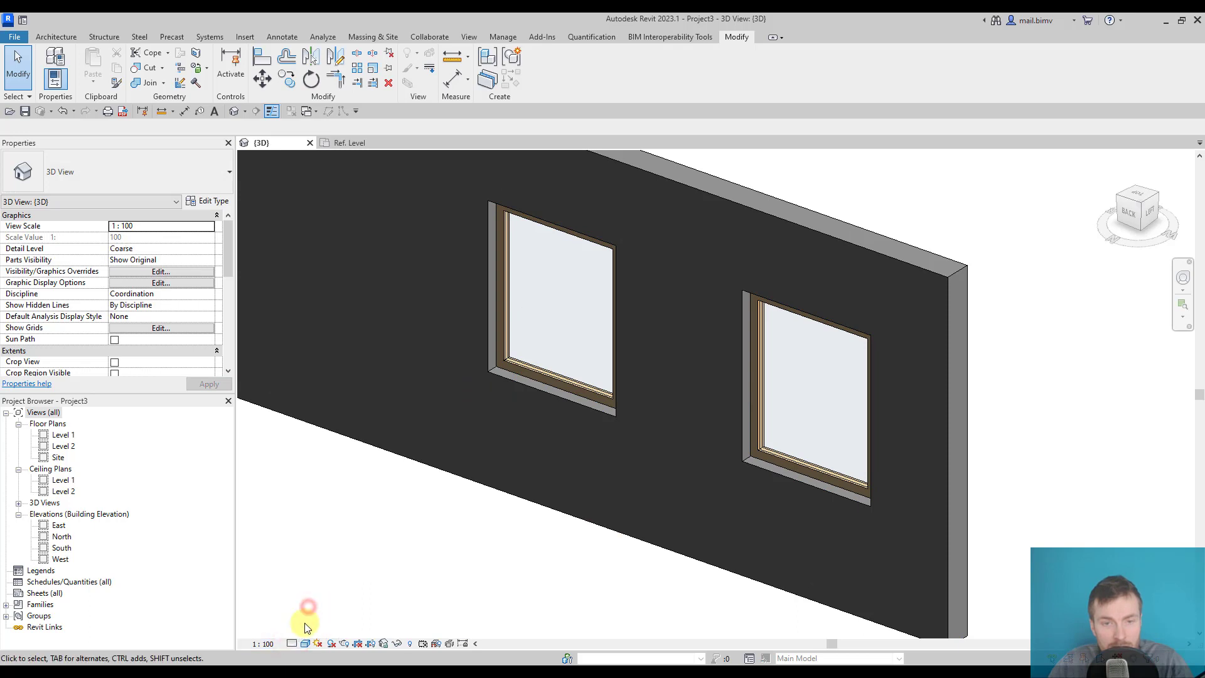
left_click(303, 643)
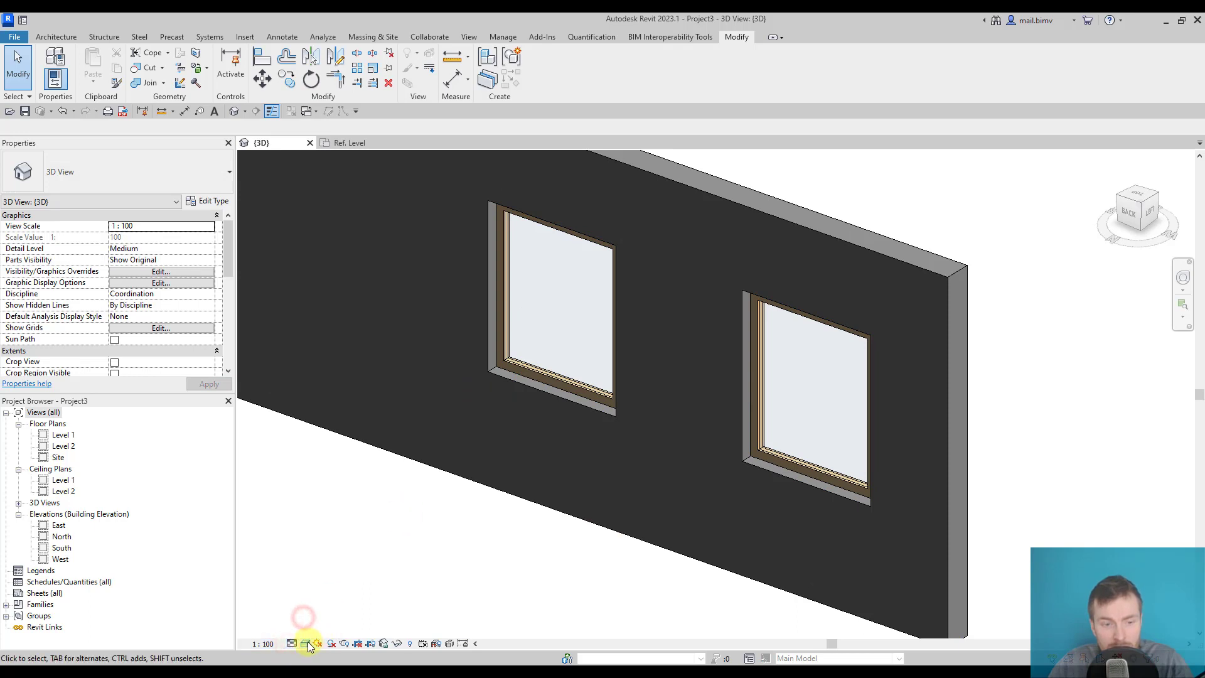
left_click(302, 644)
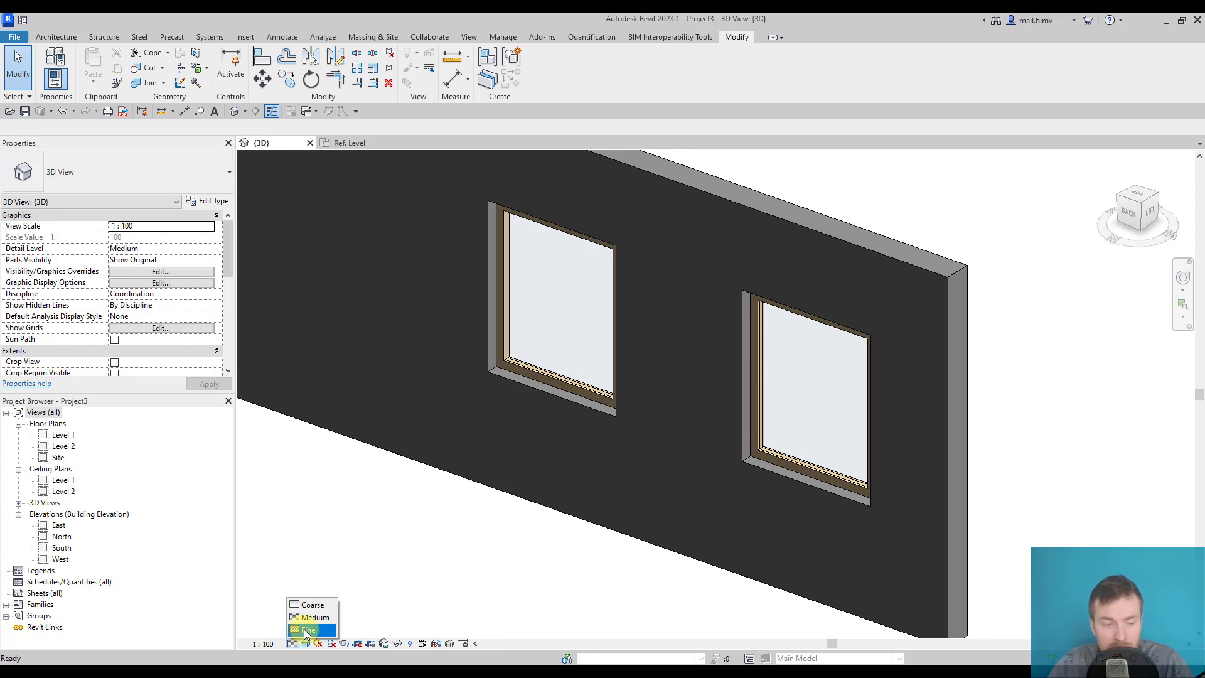
left_click(309, 630)
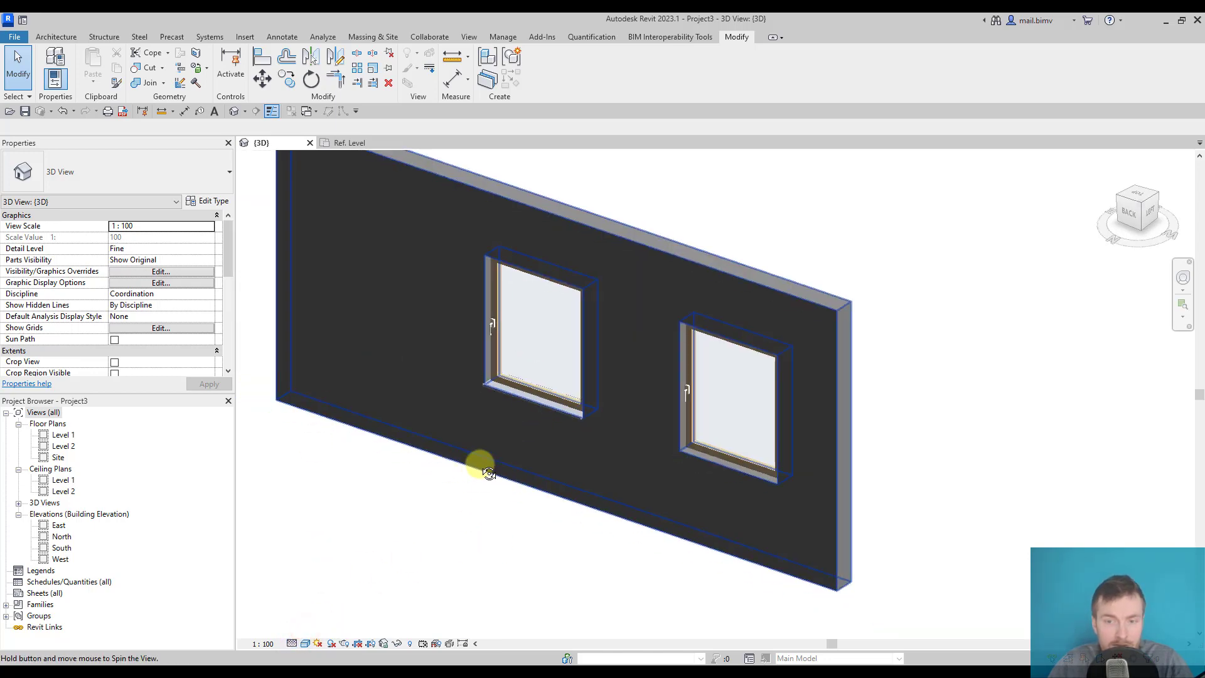
left_click_drag(488, 473, 508, 468)
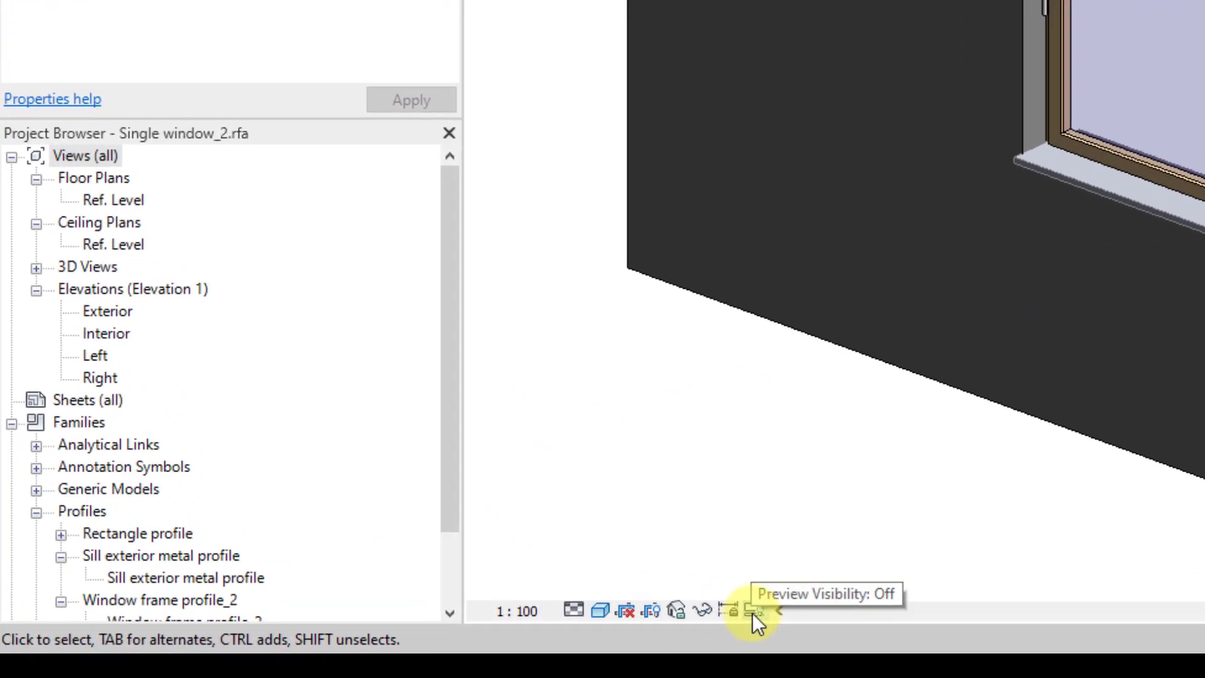
Turn Preview Visibility on, set the family view to fine detail, then turn preview visibility off.
left_click(753, 612)
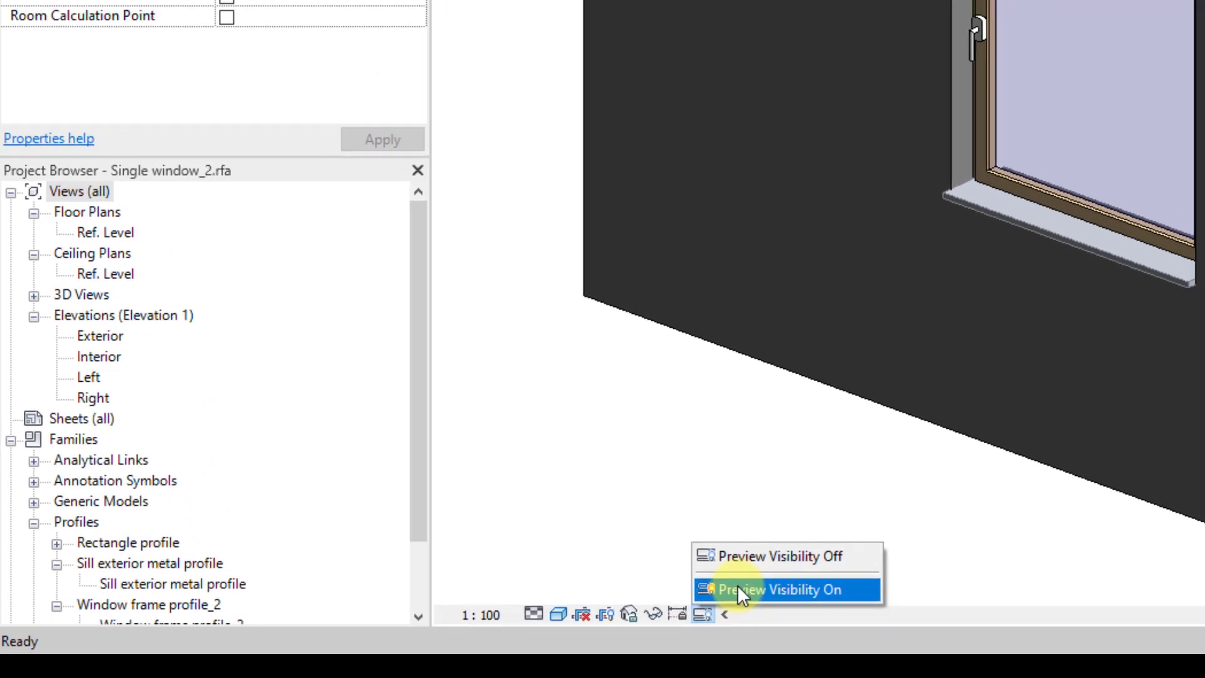
left_click(779, 590)
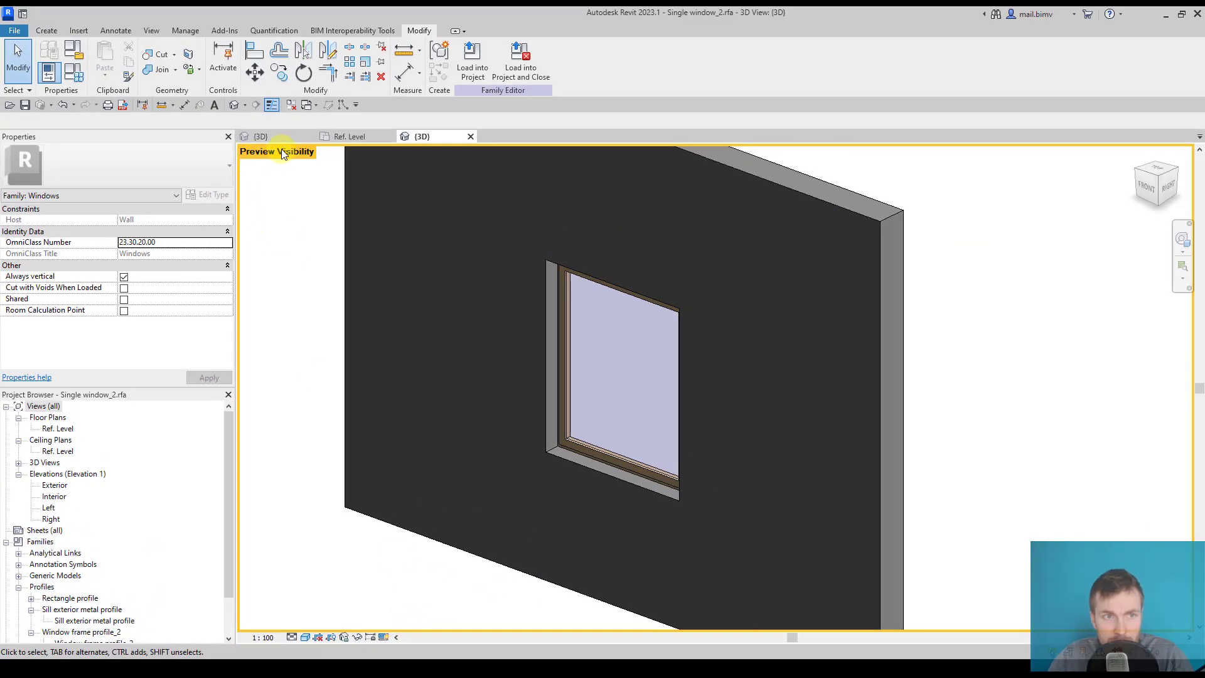
mouse_move(1062, 151)
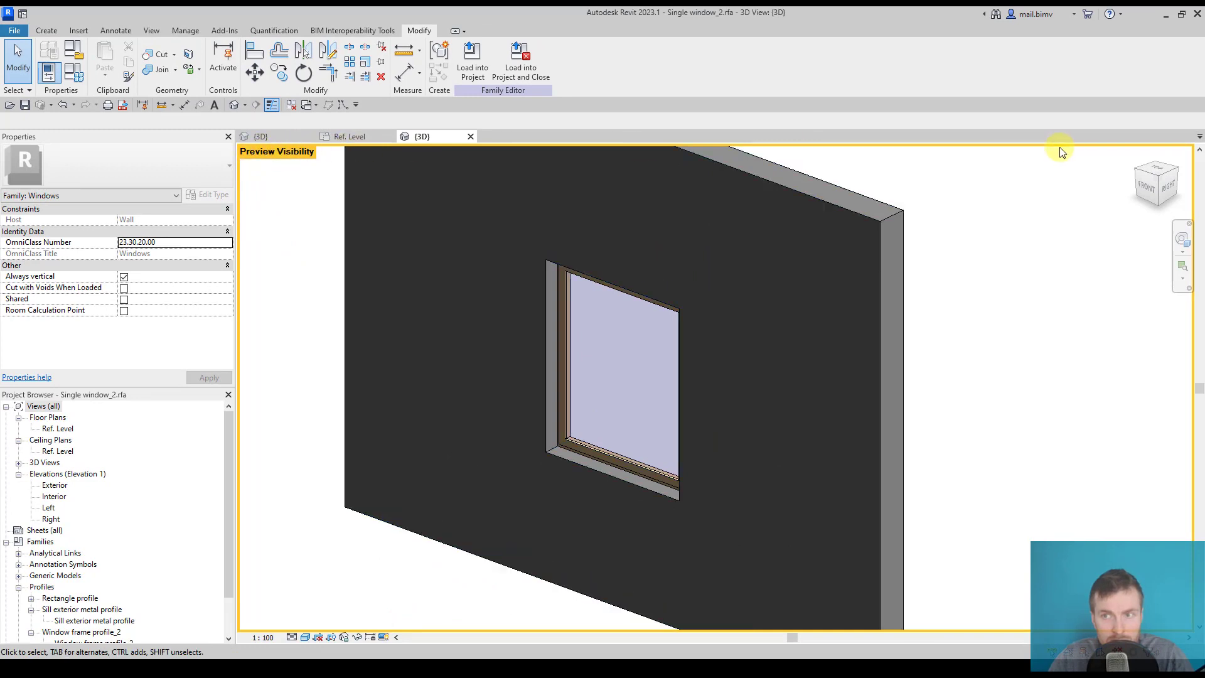
left_click(292, 637)
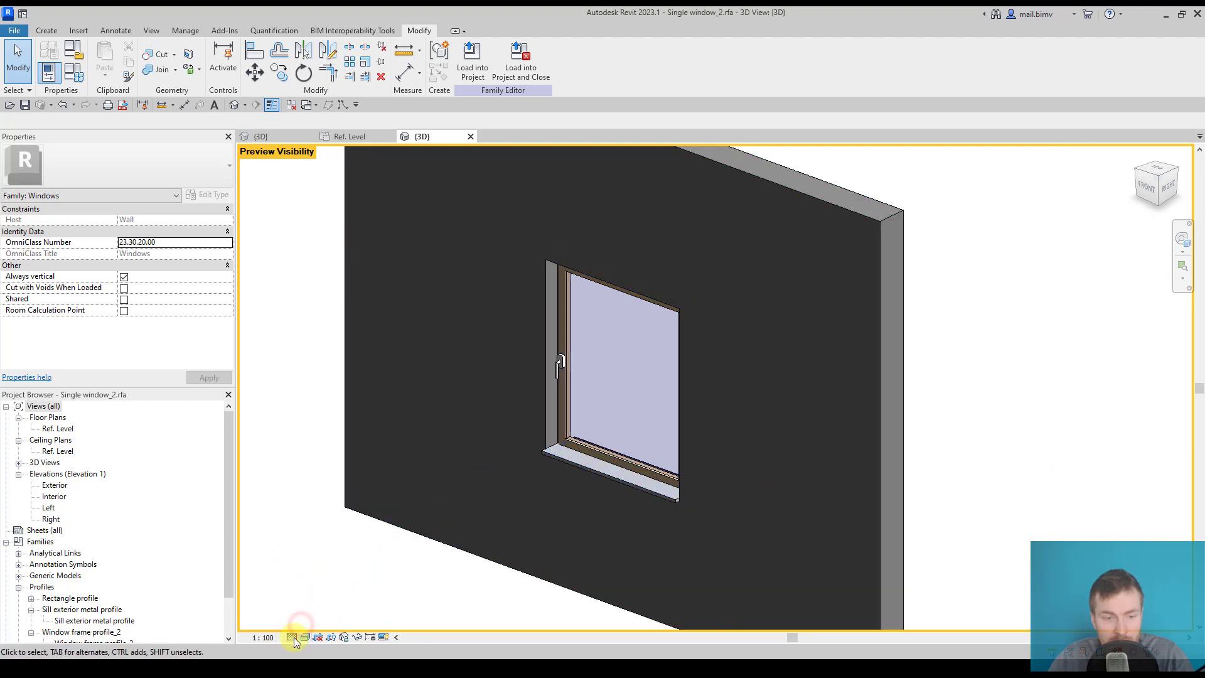
left_click(291, 637)
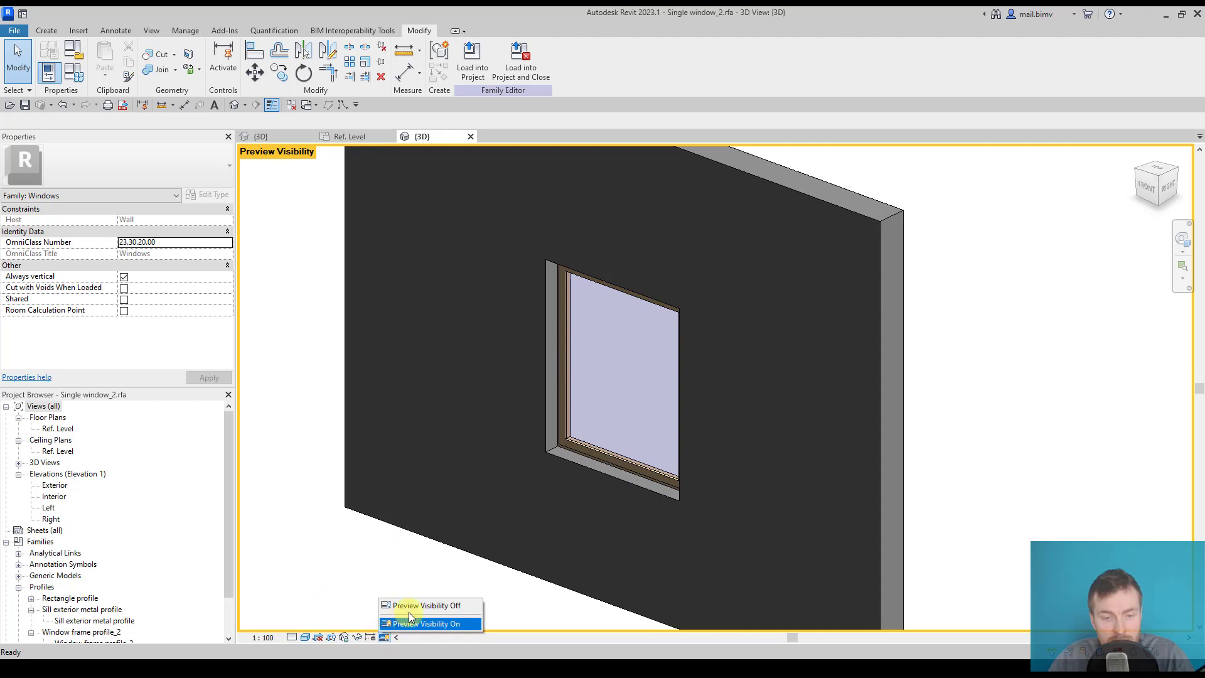
left_click(427, 623)
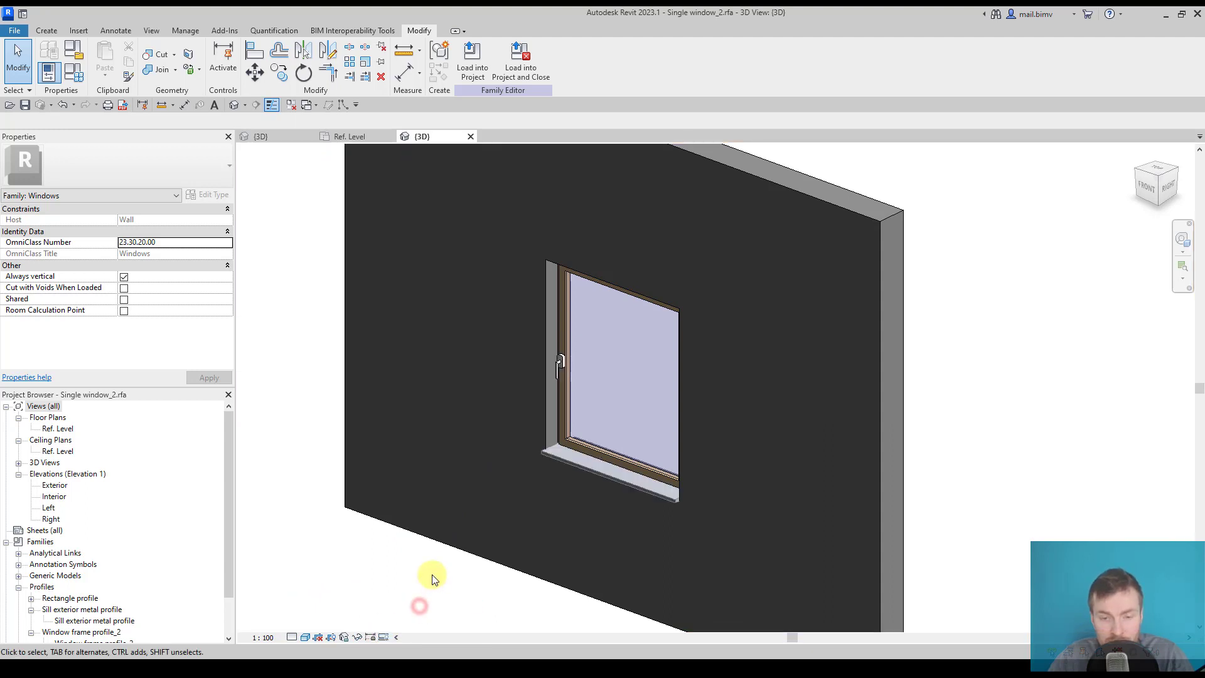